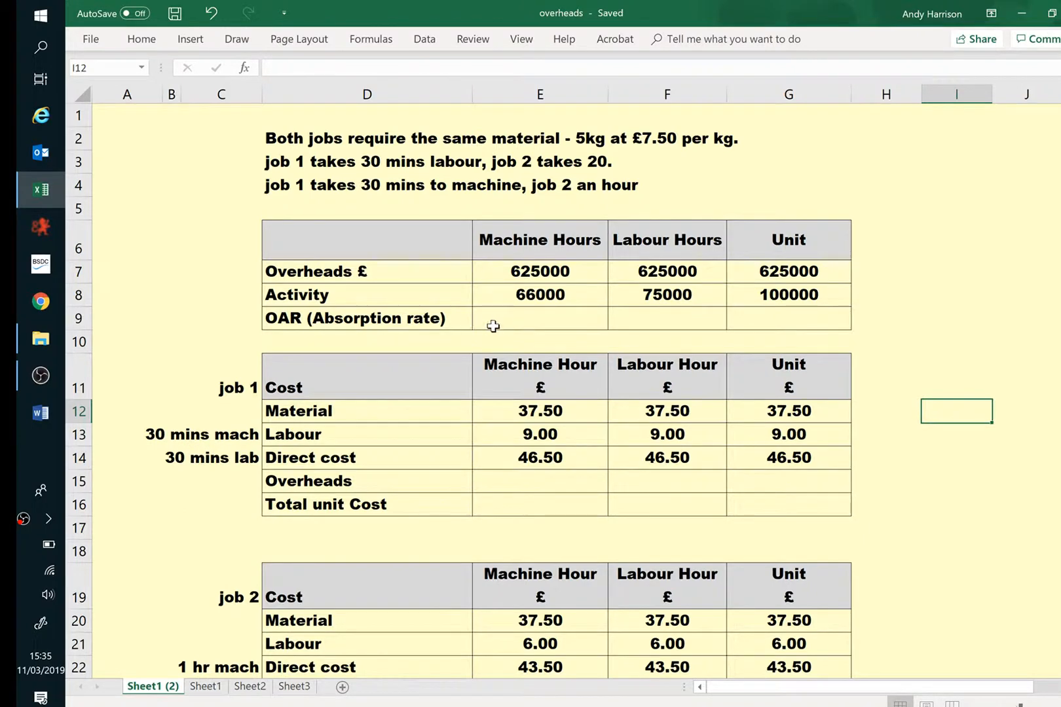
pyautogui.moveTo(505, 321)
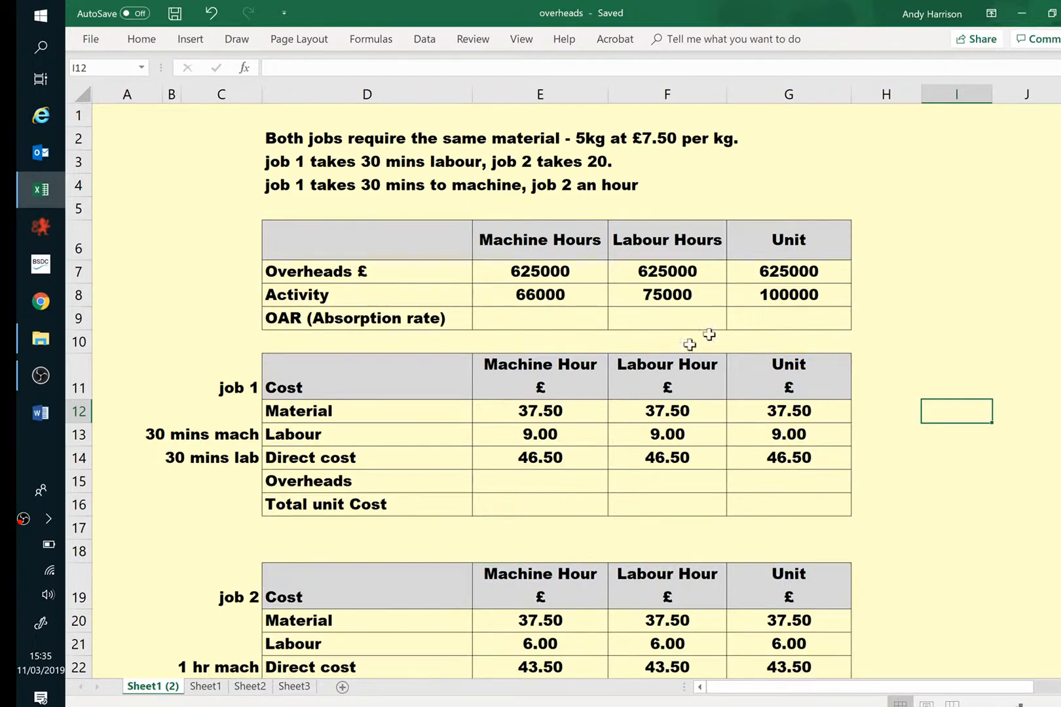
pyautogui.moveTo(881, 468)
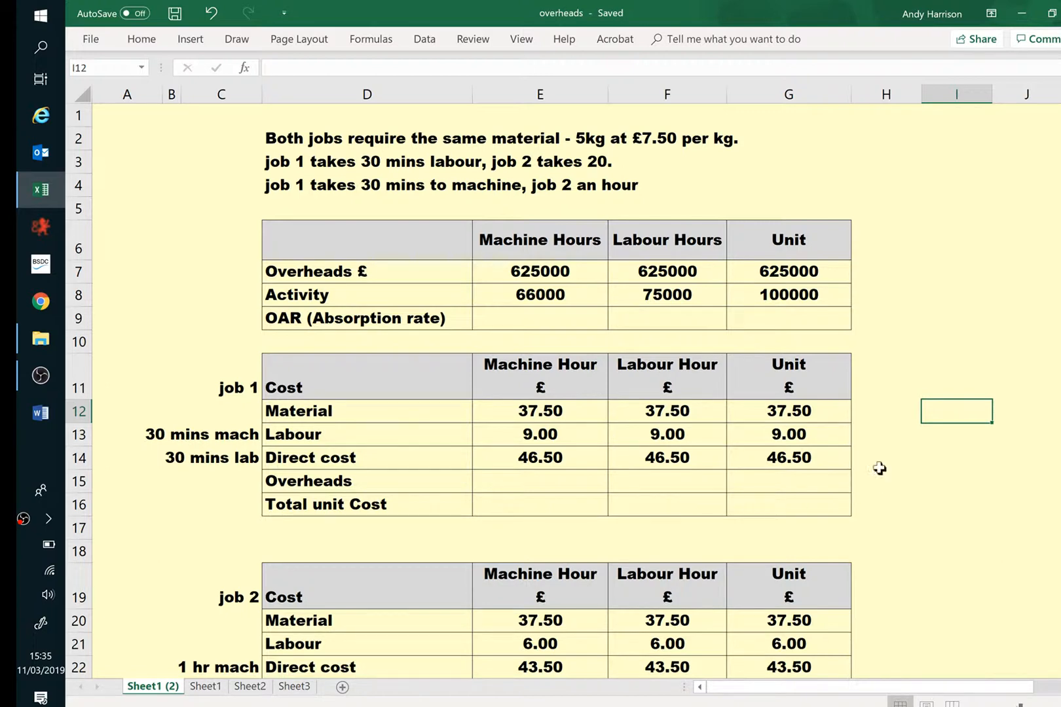
# - Enter the machine-hours OAR as machine overheads divided by machine hours activity, giving 9.47
pyautogui.click(539, 318)
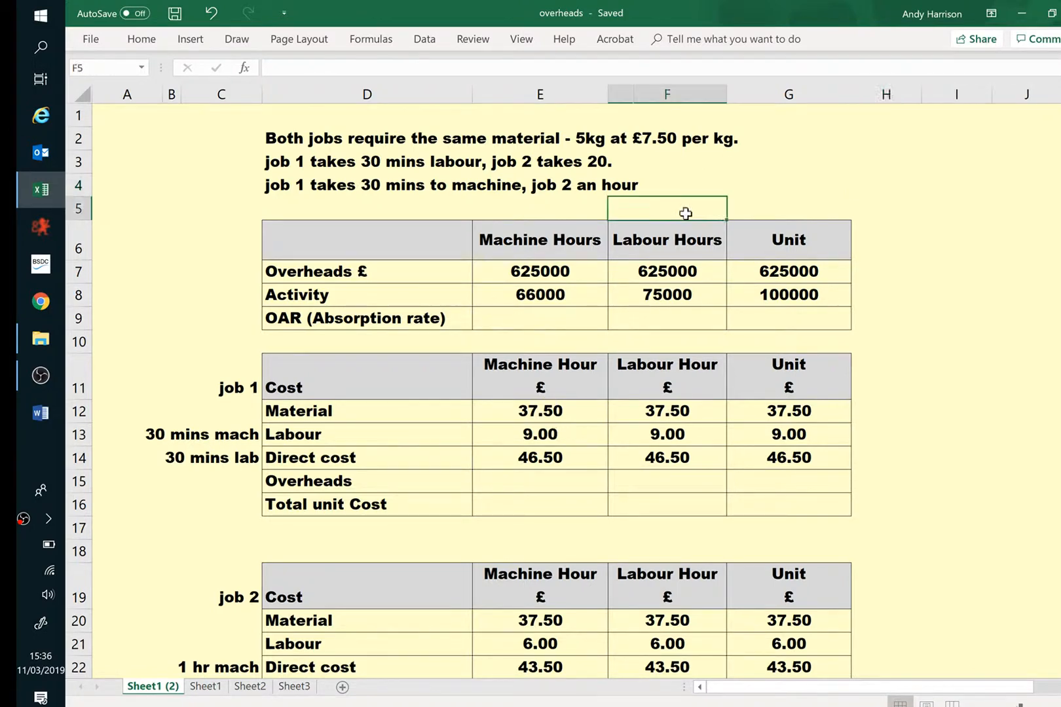
pyautogui.click(955, 208)
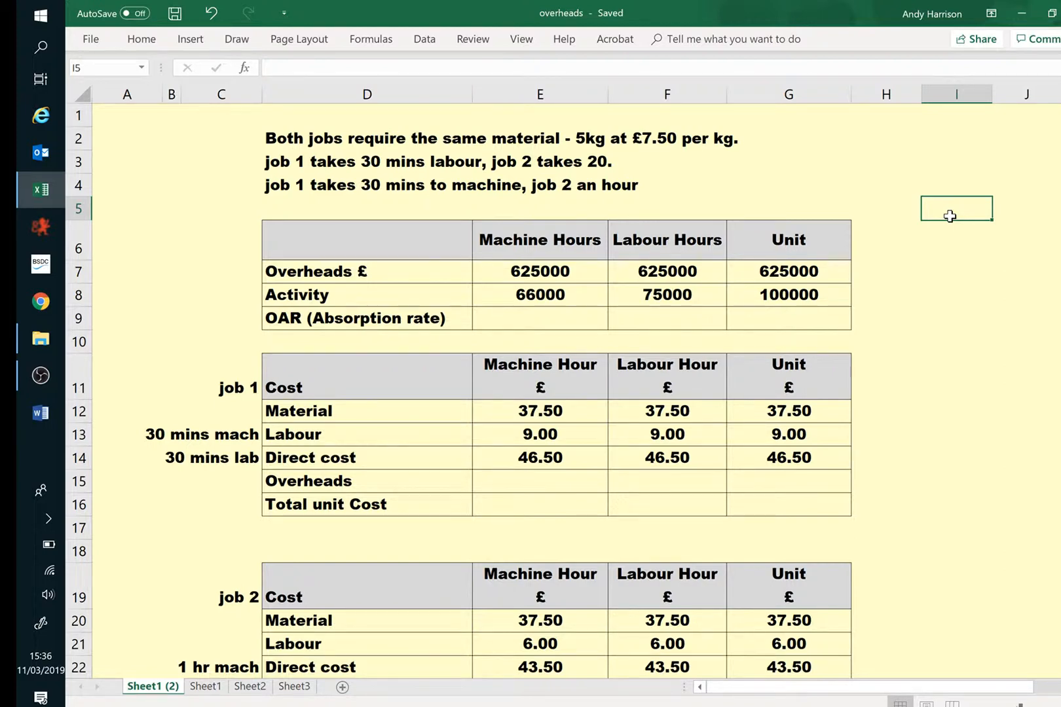
pyautogui.moveTo(919, 281)
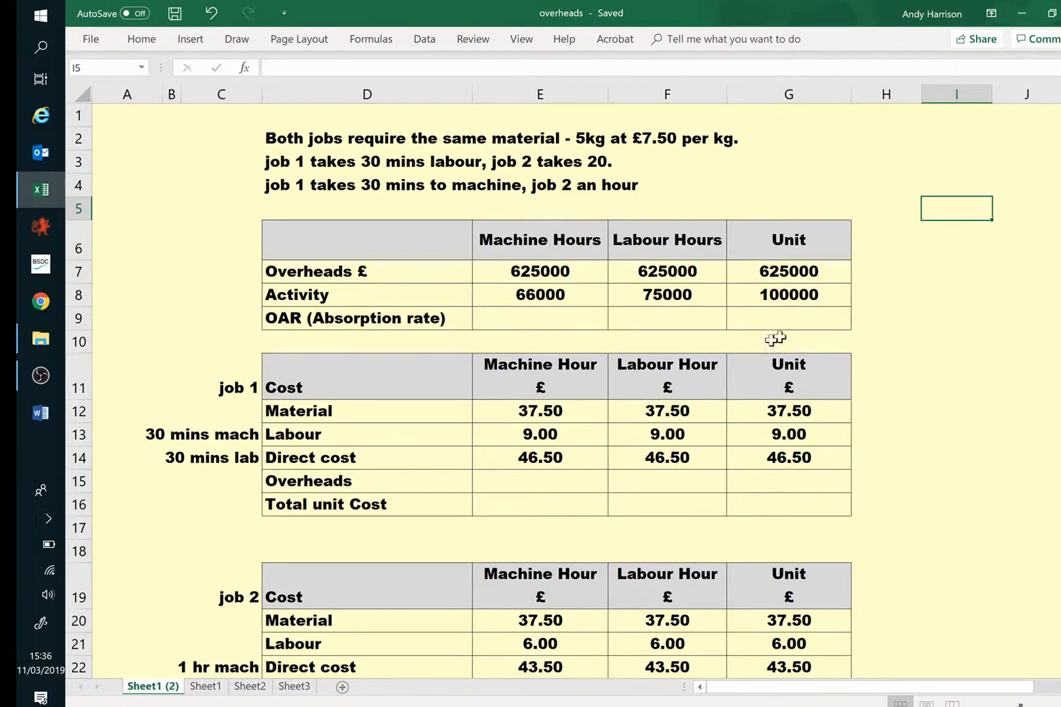
pyautogui.moveTo(601, 203)
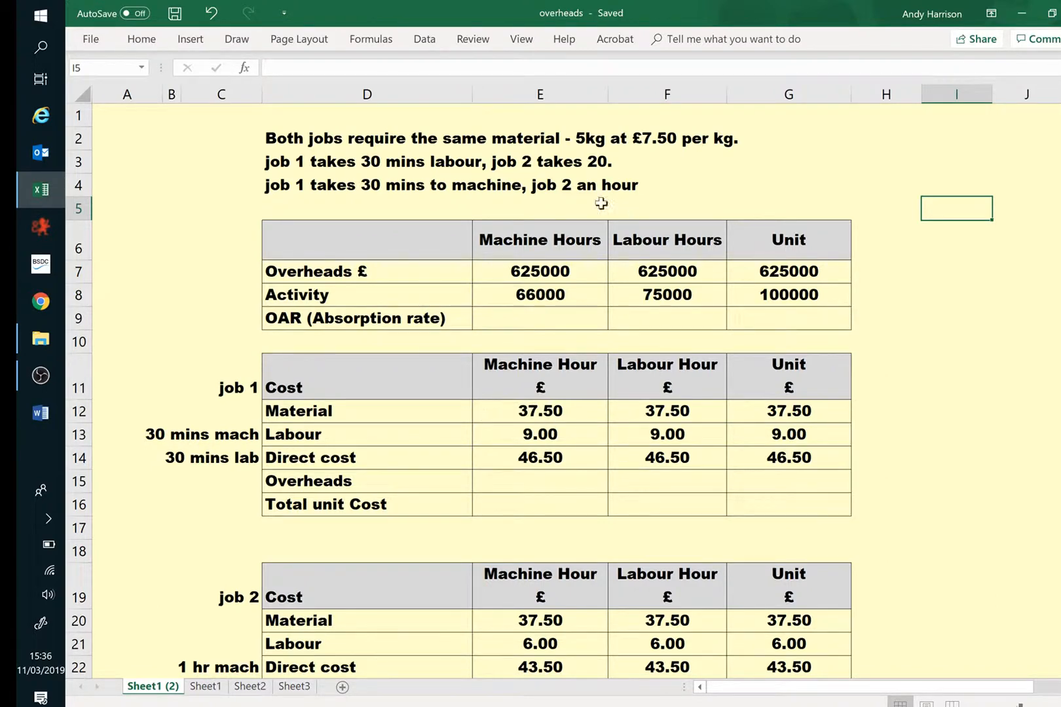
pyautogui.moveTo(506, 419)
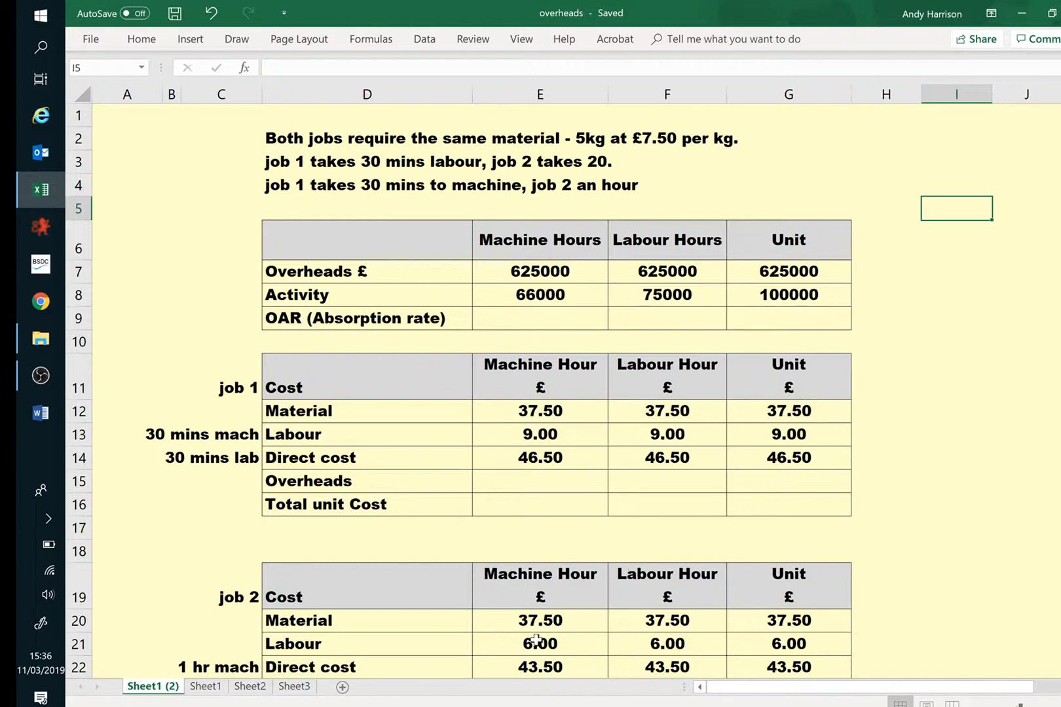
pyautogui.moveTo(873, 452)
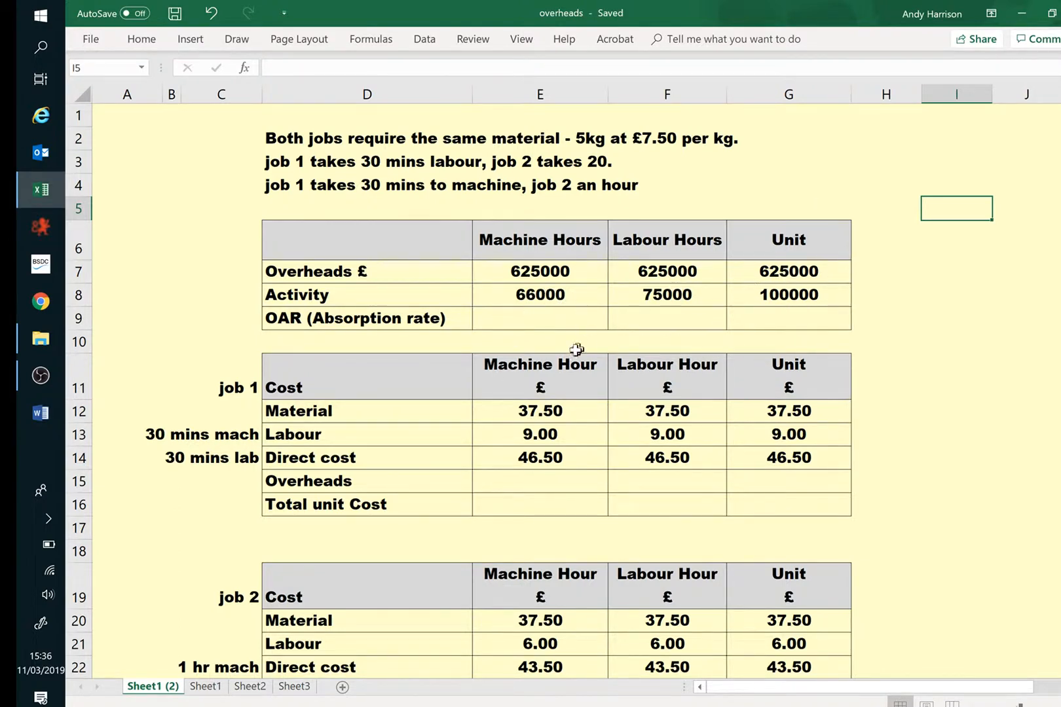
pyautogui.click(539, 318)
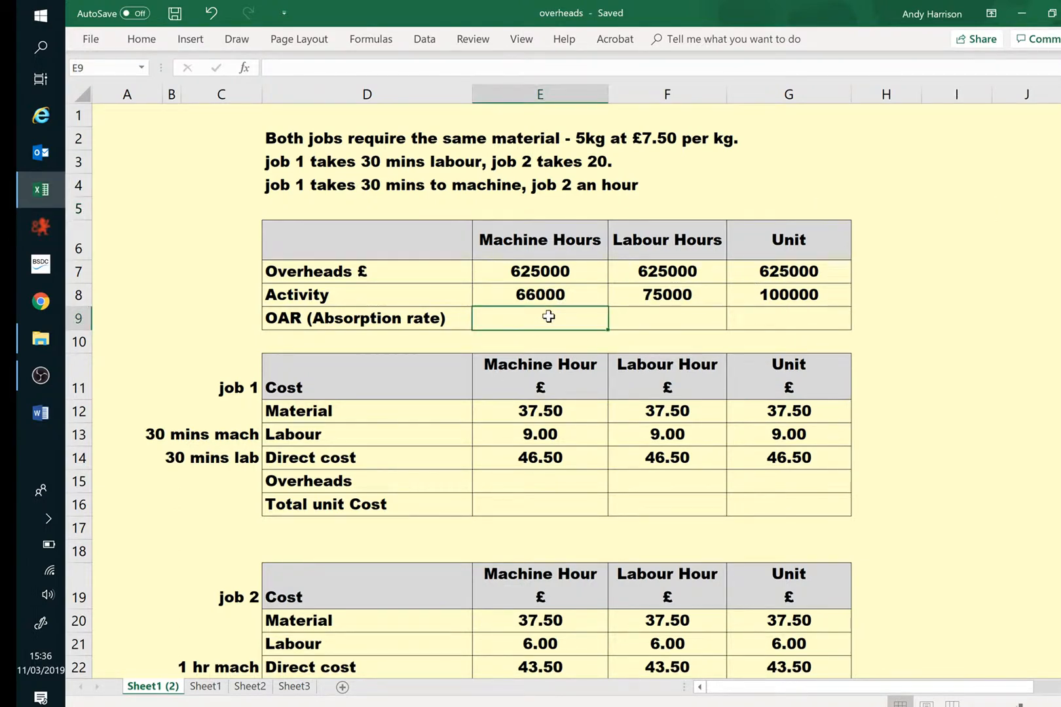
pyautogui.write('=')
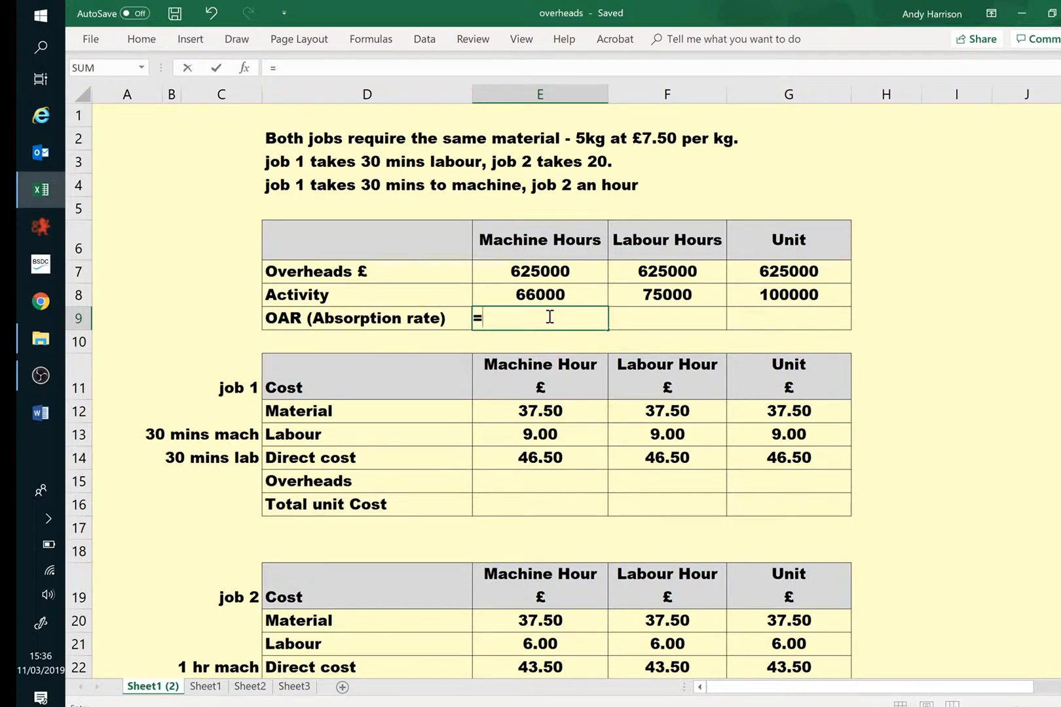
pyautogui.write('e7')
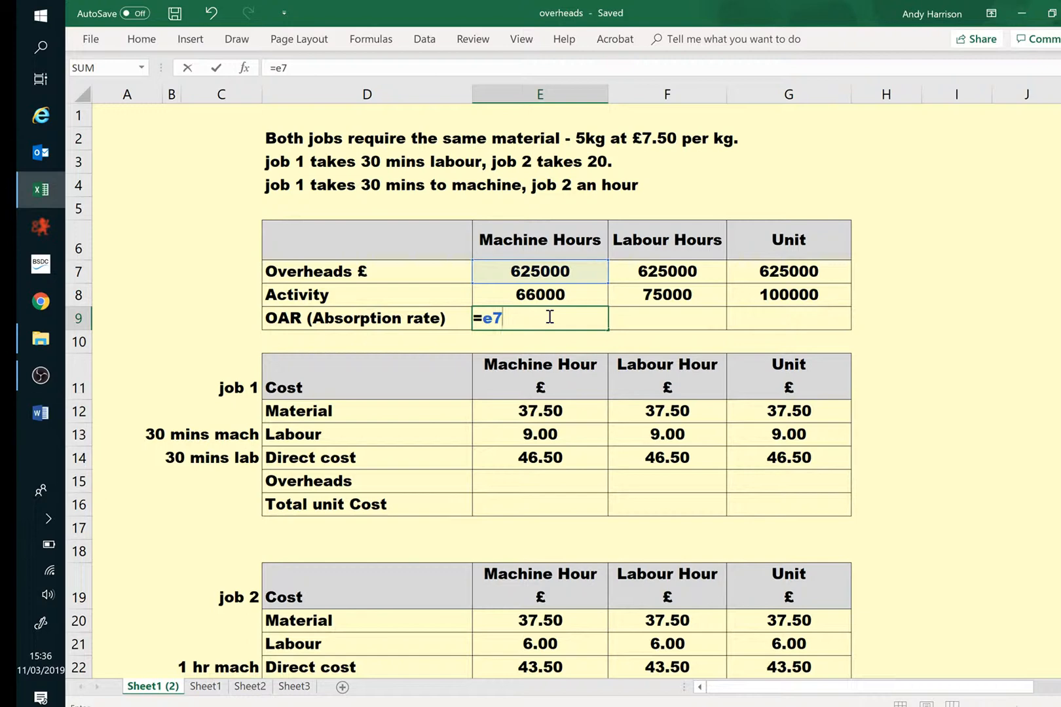
pyautogui.write('/')
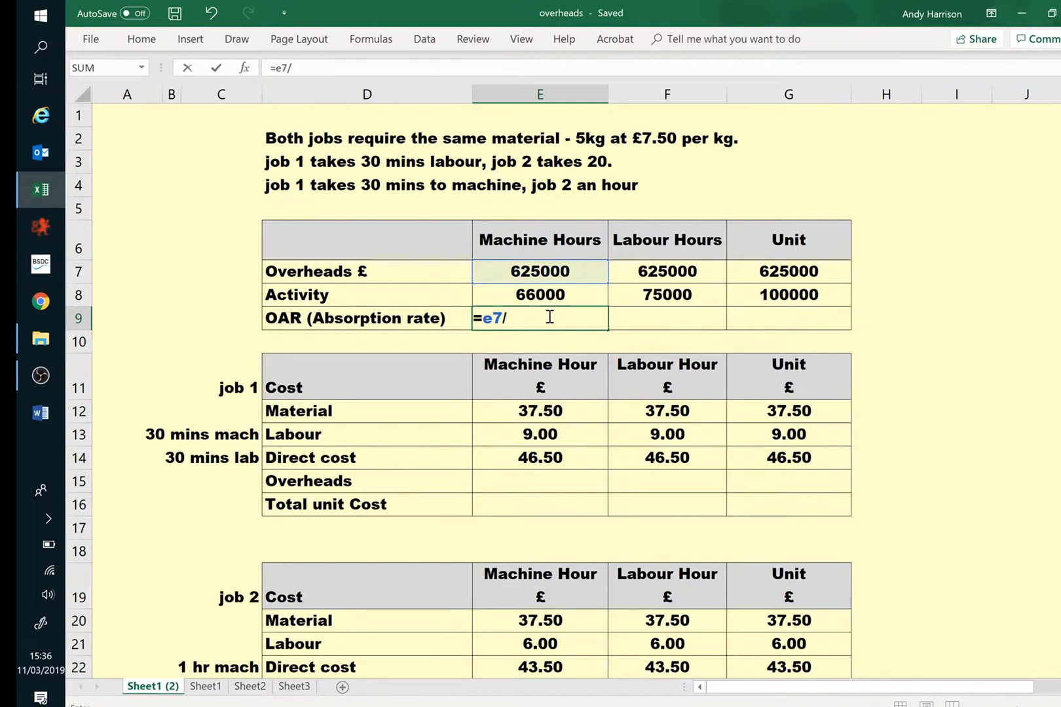
pyautogui.click(540, 294)
pyautogui.write('=')
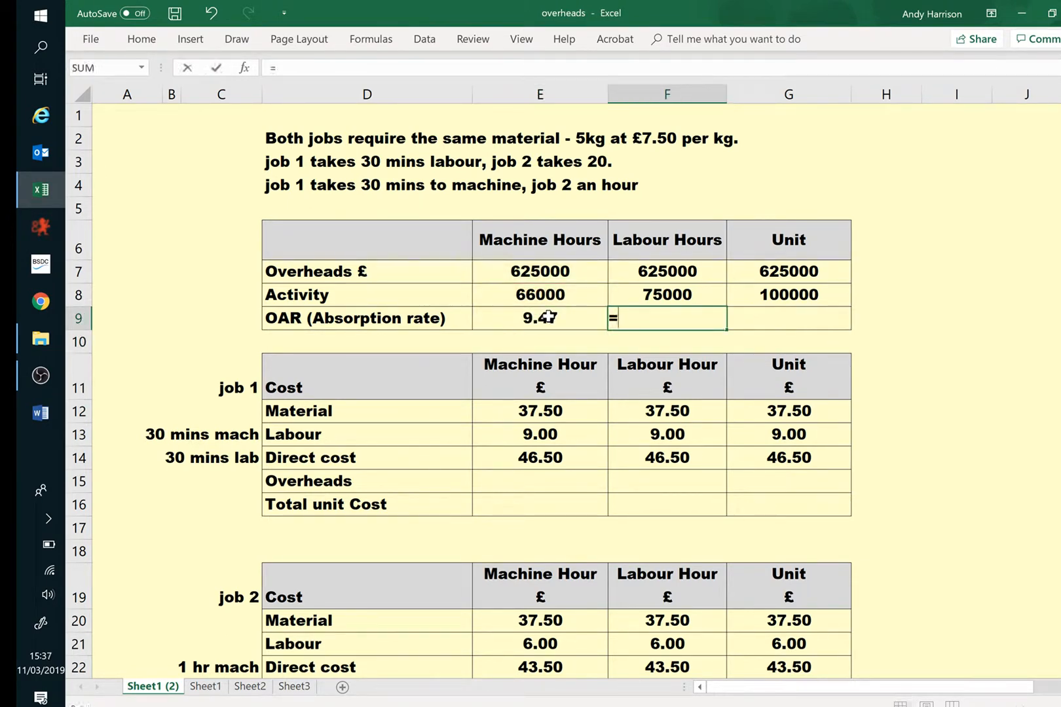
# - Enter the labour-hours OAR =F7/F8 (8.33) and start the per-unit OAR =G7/G8
pyautogui.write('f')
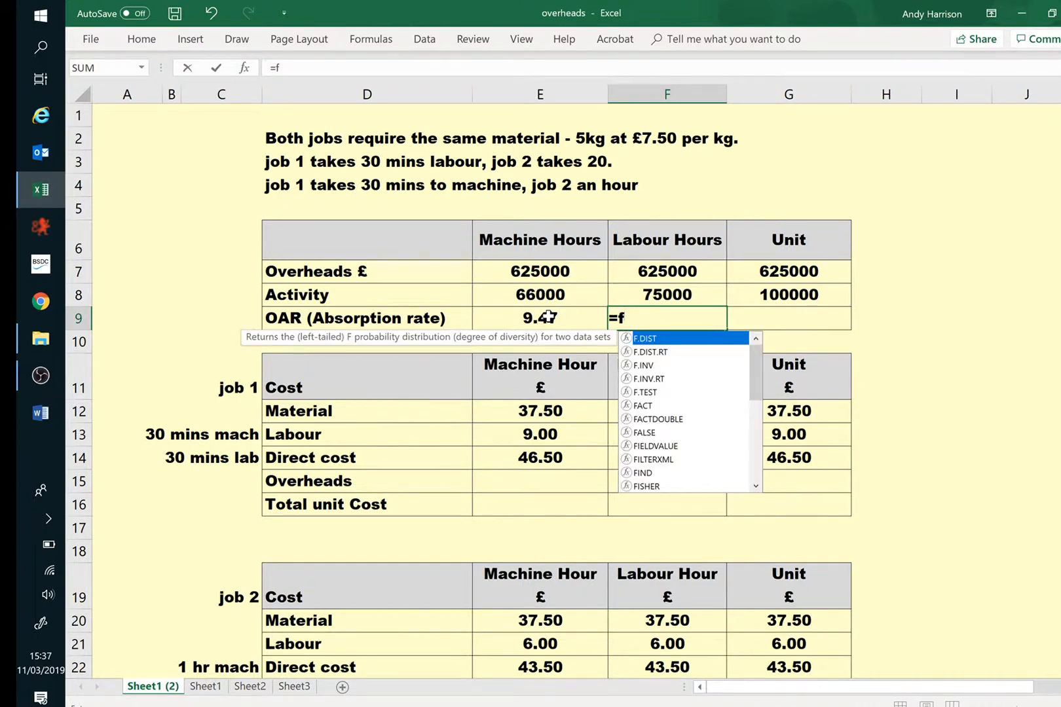
pyautogui.write('7')
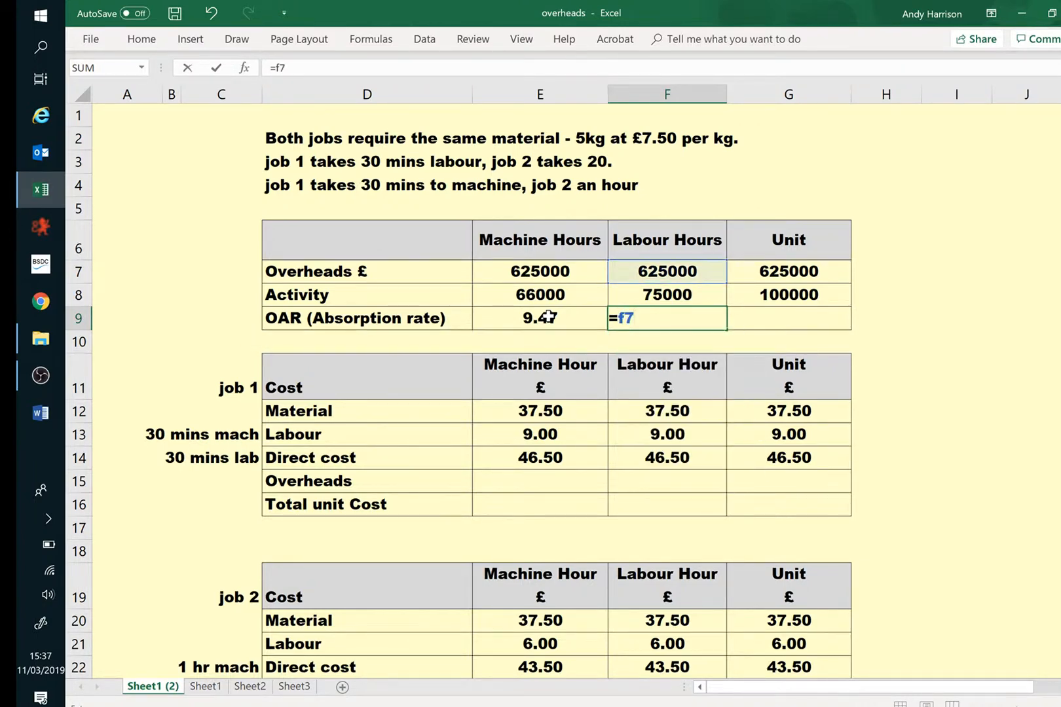
pyautogui.write('/')
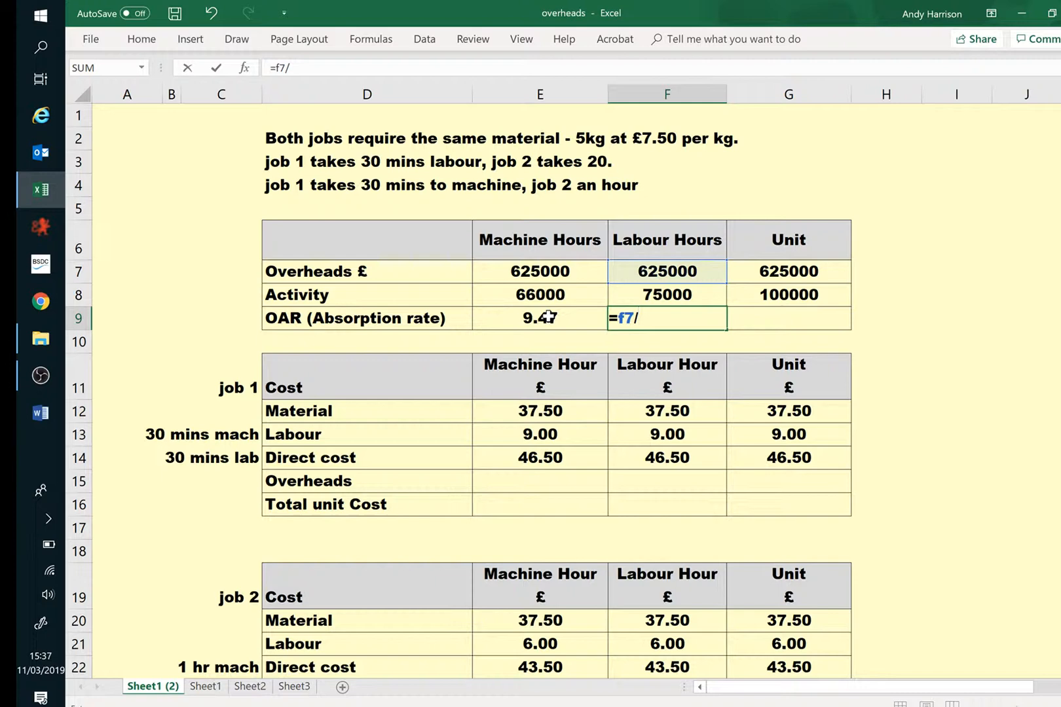
pyautogui.click(667, 295)
pyautogui.write('=')
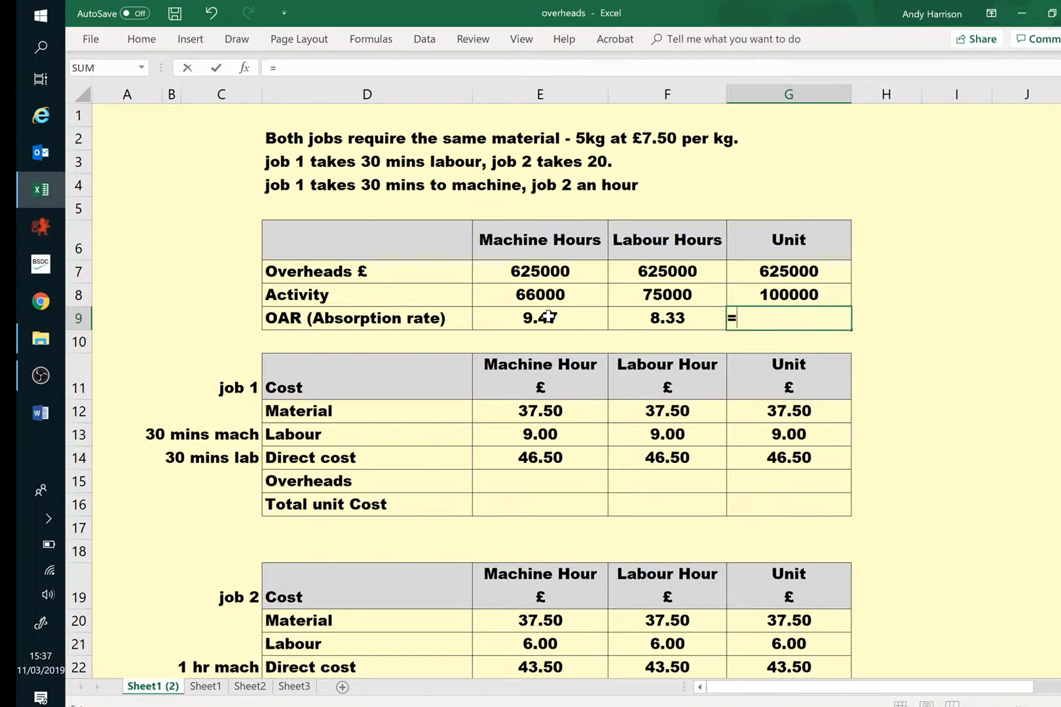
pyautogui.write('g')
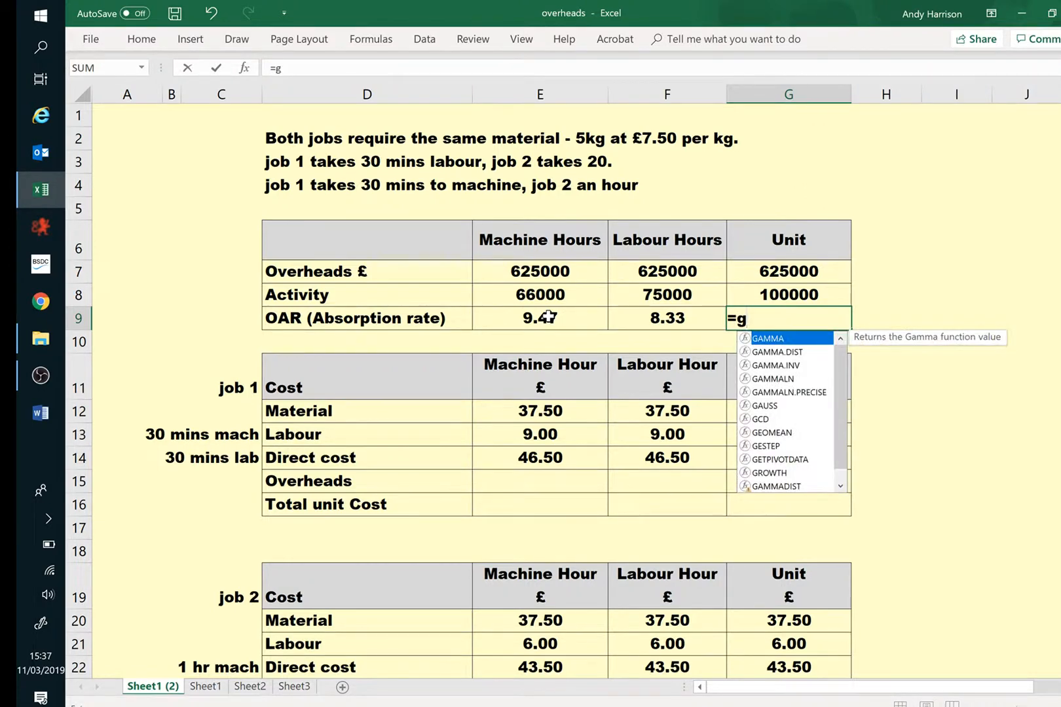
pyautogui.write('7/')
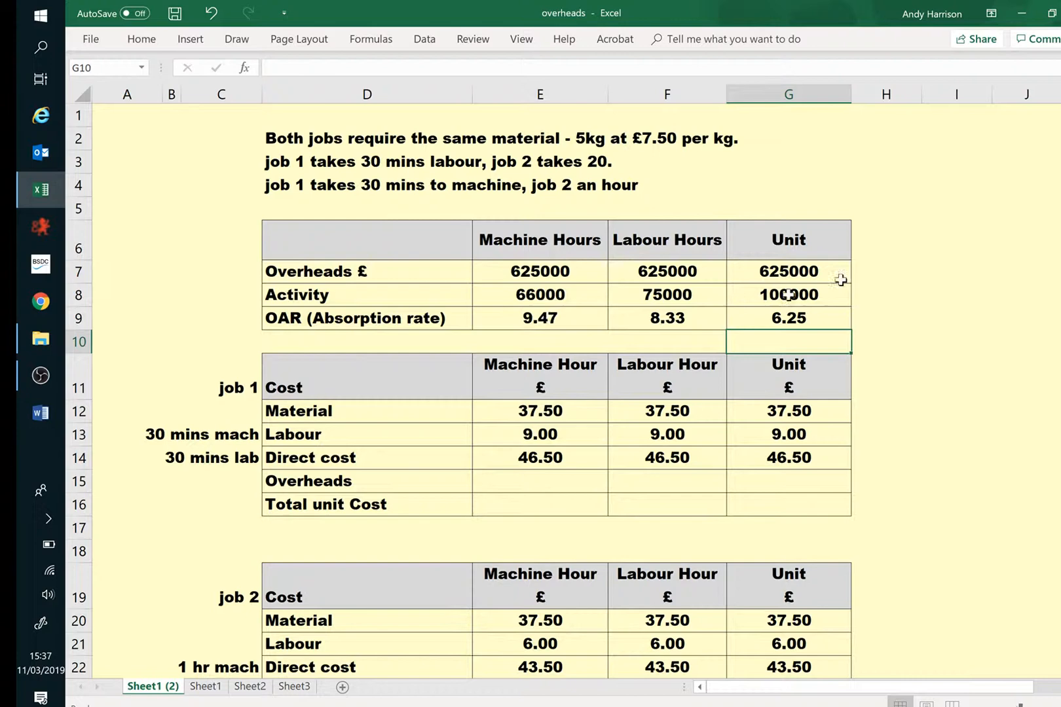
pyautogui.moveTo(558, 510)
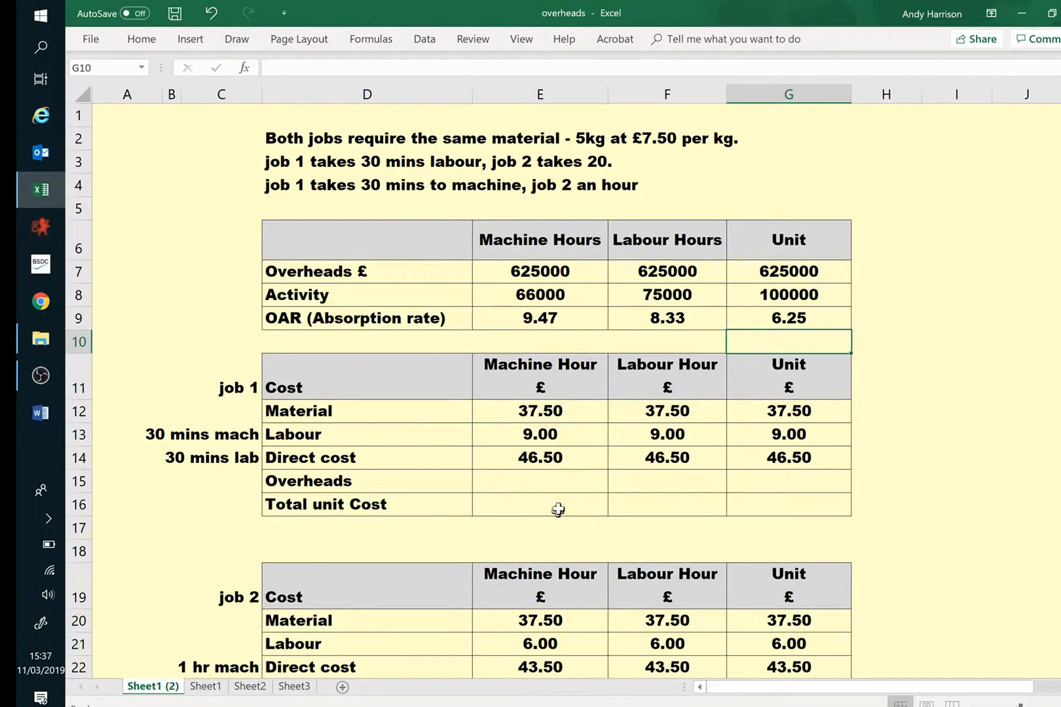
pyautogui.moveTo(1005, 496)
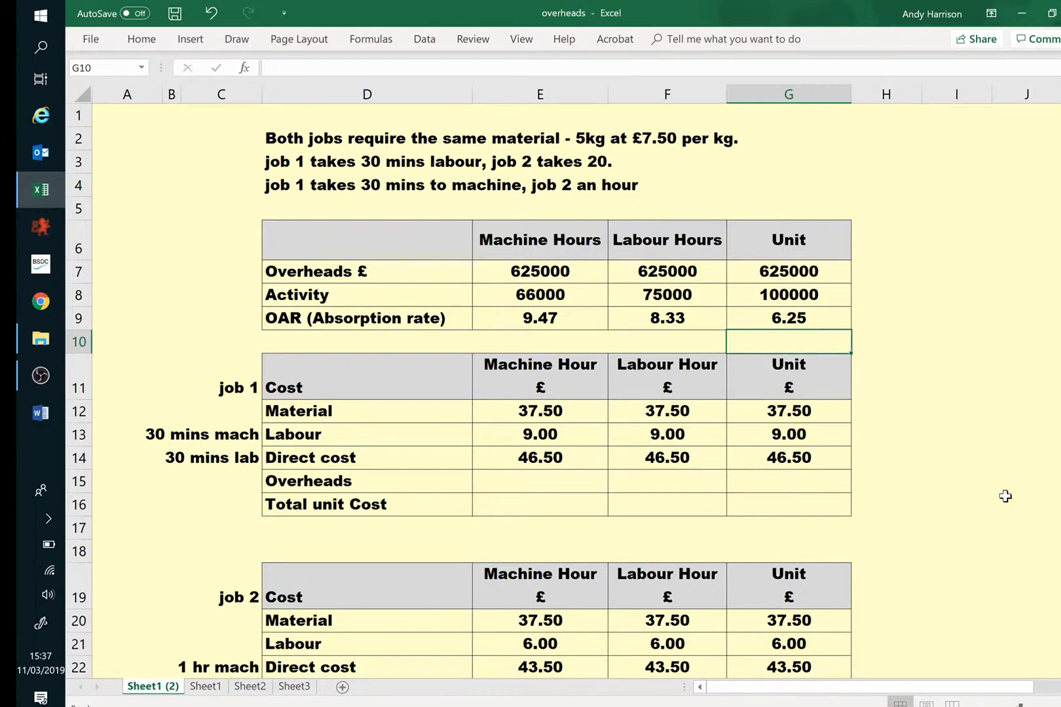
pyautogui.moveTo(953, 494)
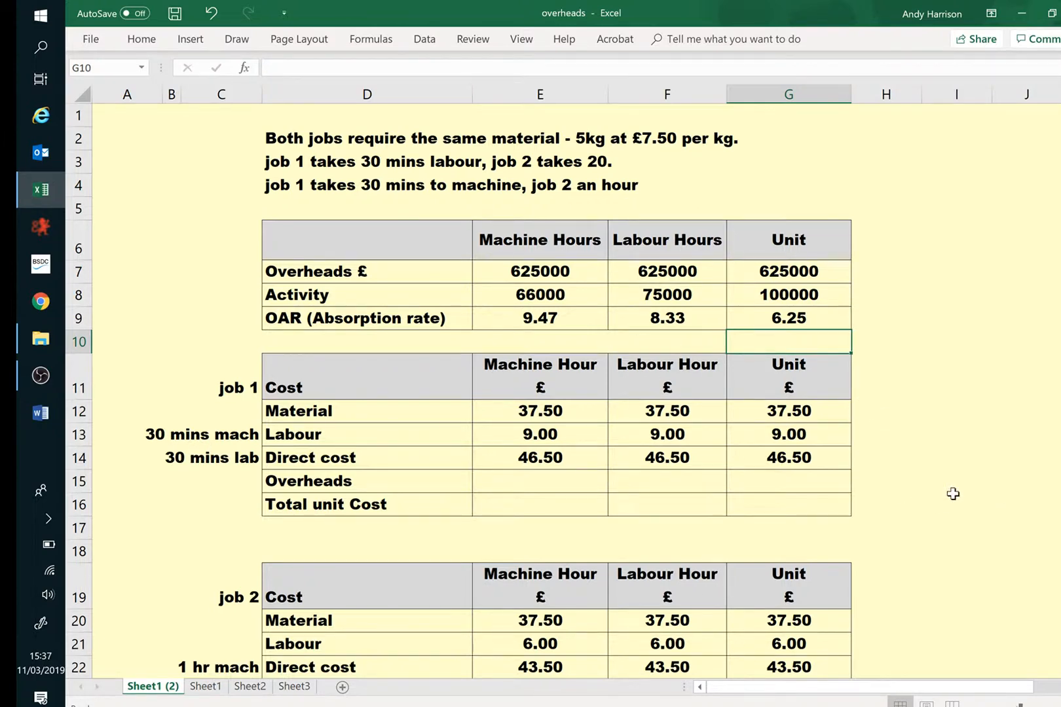
# - Charge job 1's machine-hour overheads as the OAR /60*30, giving 4.73
pyautogui.click(539, 481)
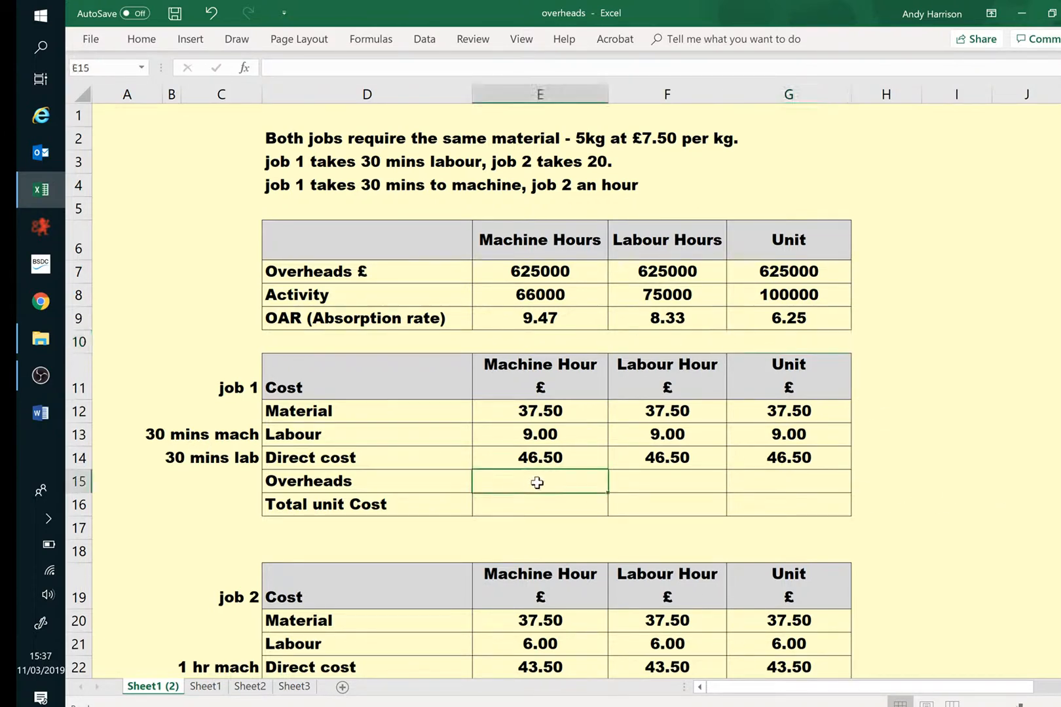
pyautogui.write('=e9')
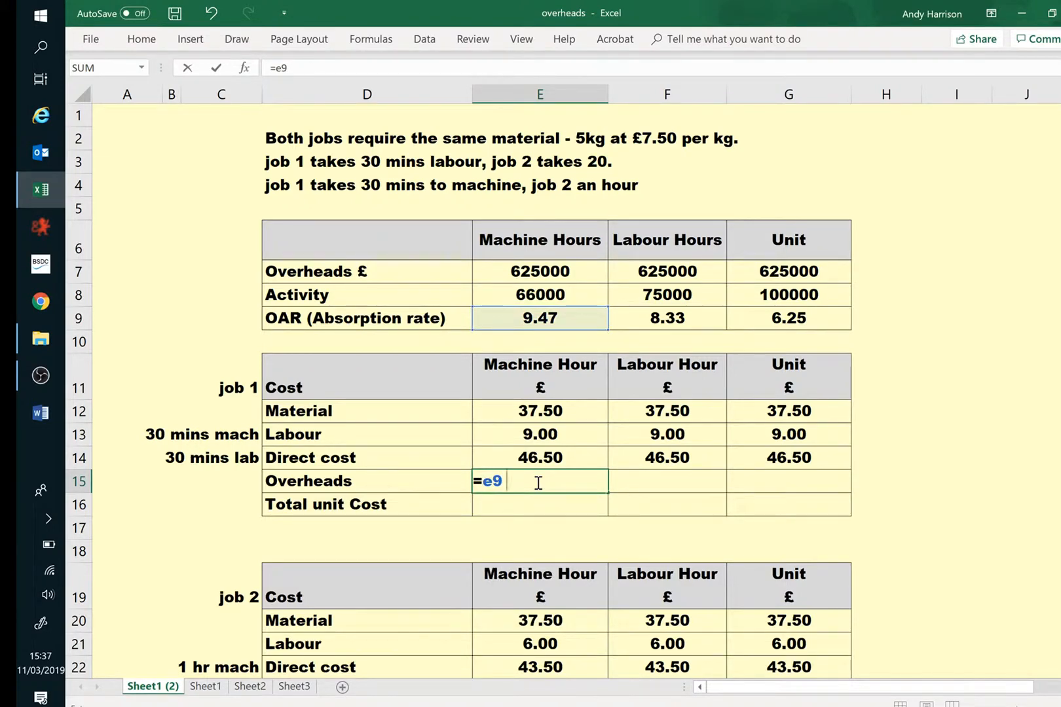
pyautogui.write('/60')
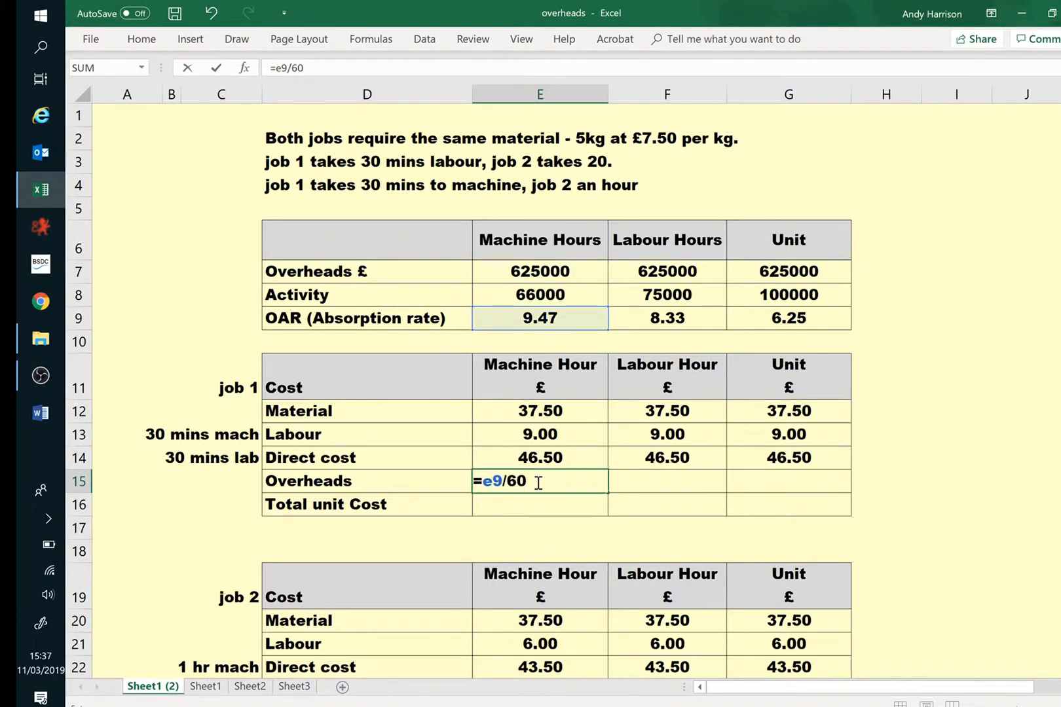
pyautogui.write('*')
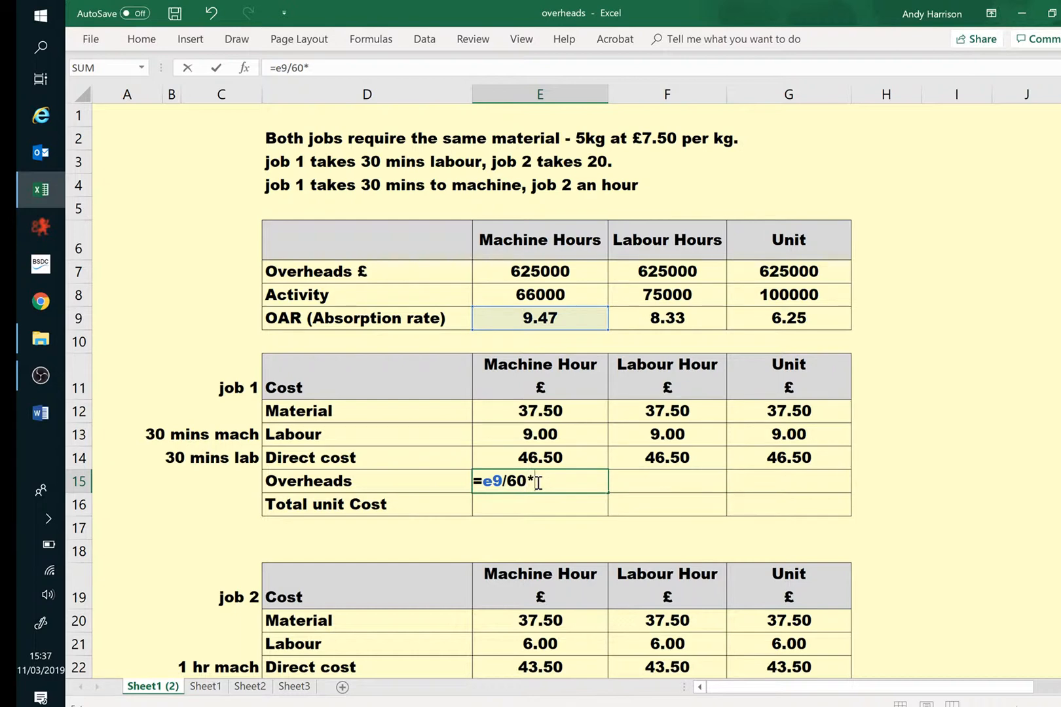
pyautogui.write('30')
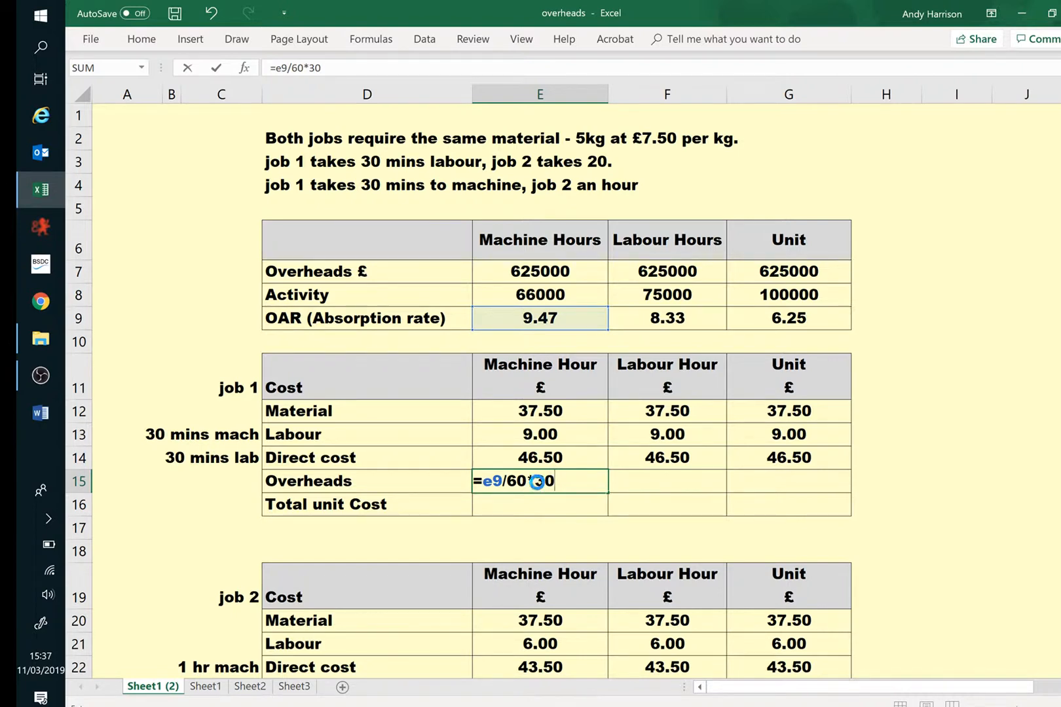
pyautogui.press('Enter')
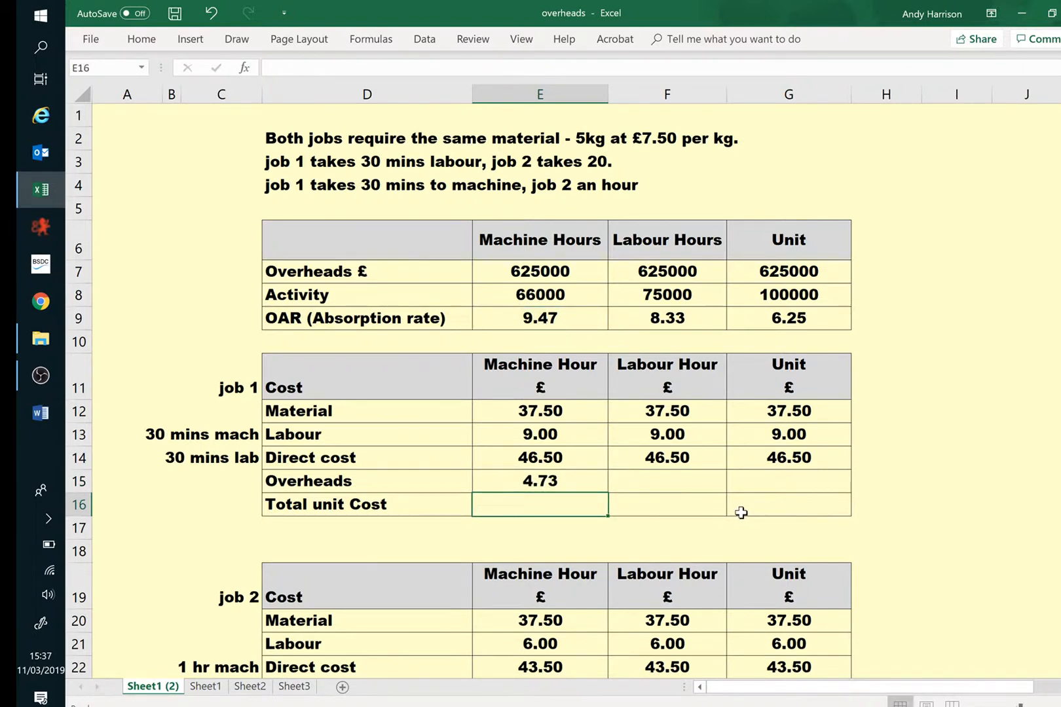
pyautogui.moveTo(593, 499)
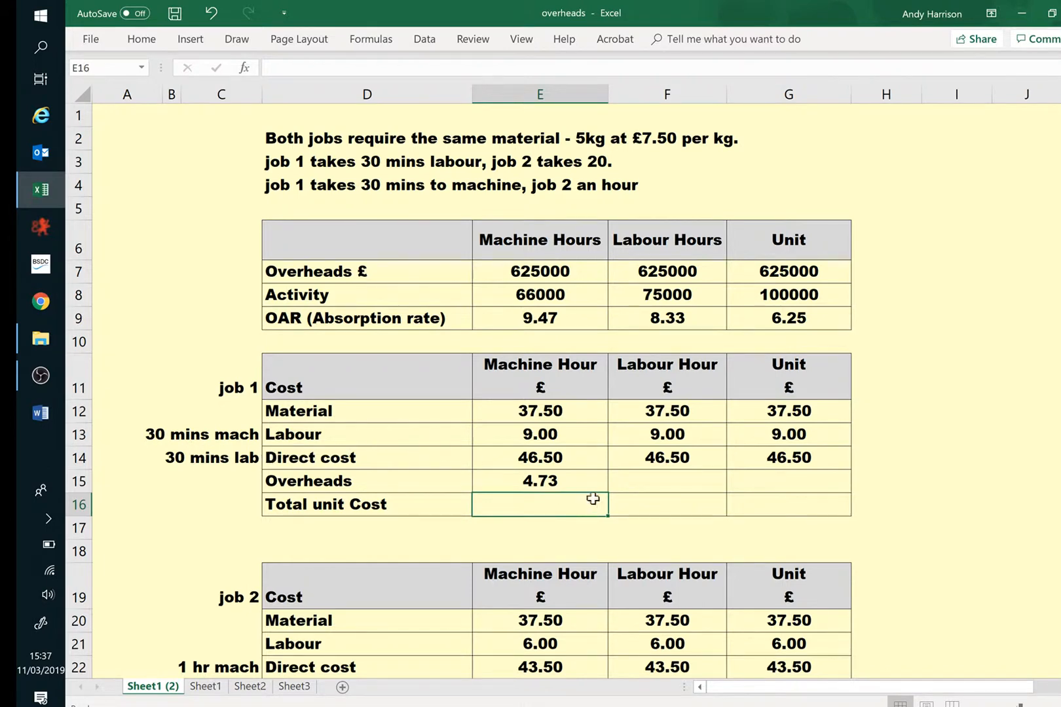
pyautogui.moveTo(558, 393)
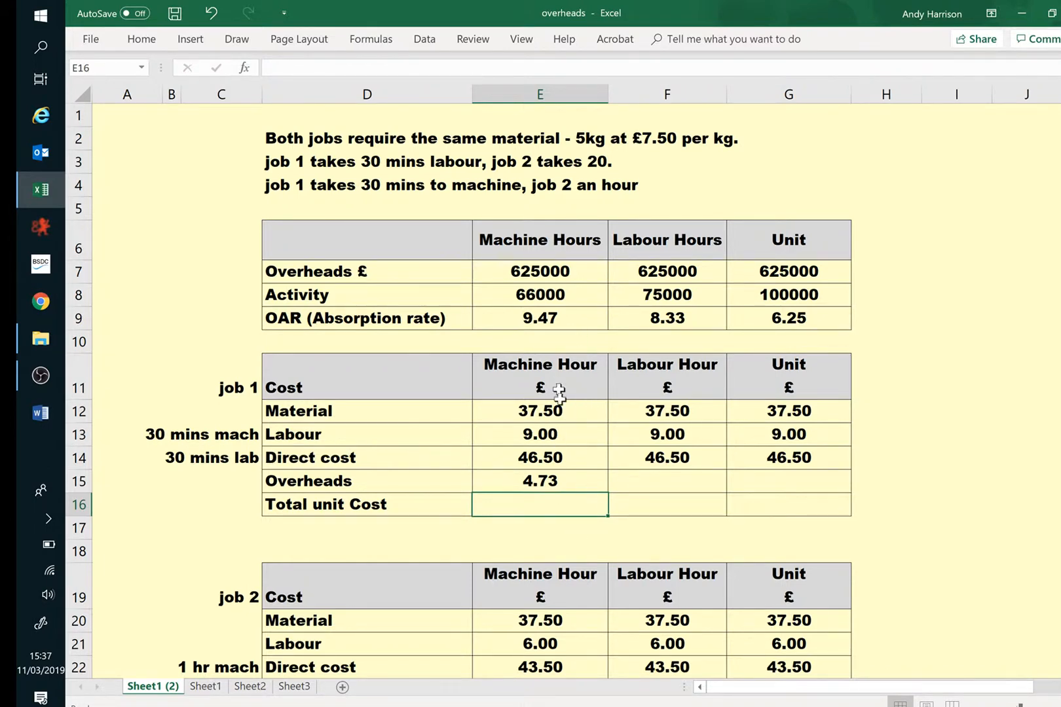
# - Charge job 1's labour-hour overheads as =F9/60*30 (4.17) and unit-basis overheads as =G9 (6.25)
pyautogui.click(667, 481)
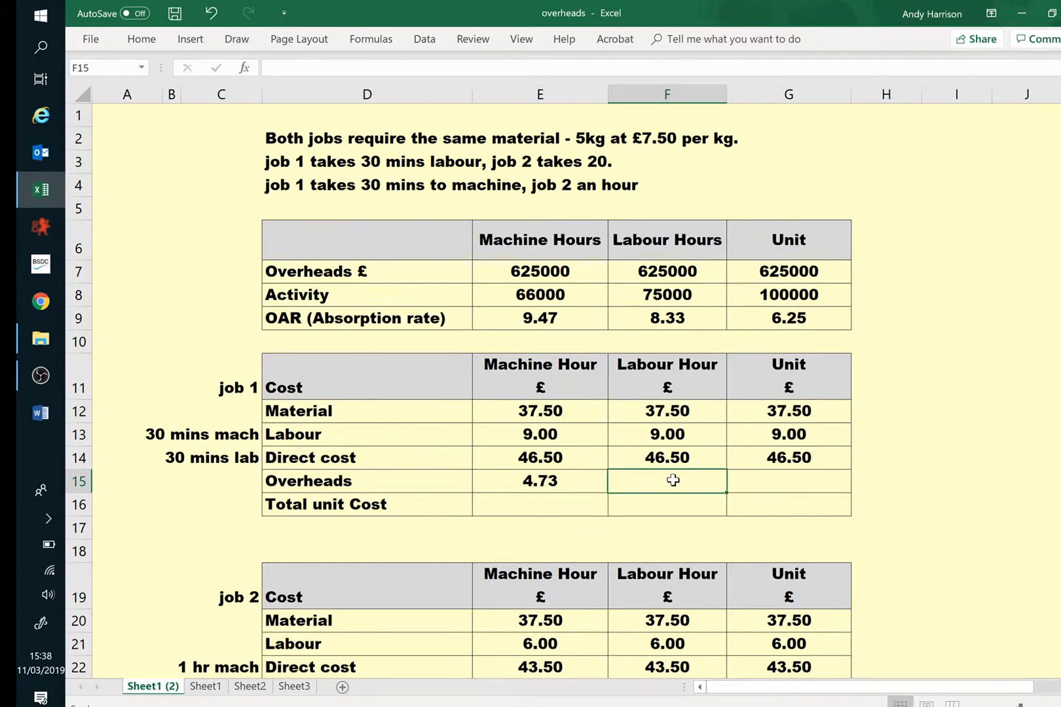
pyautogui.doubleClick(666, 481)
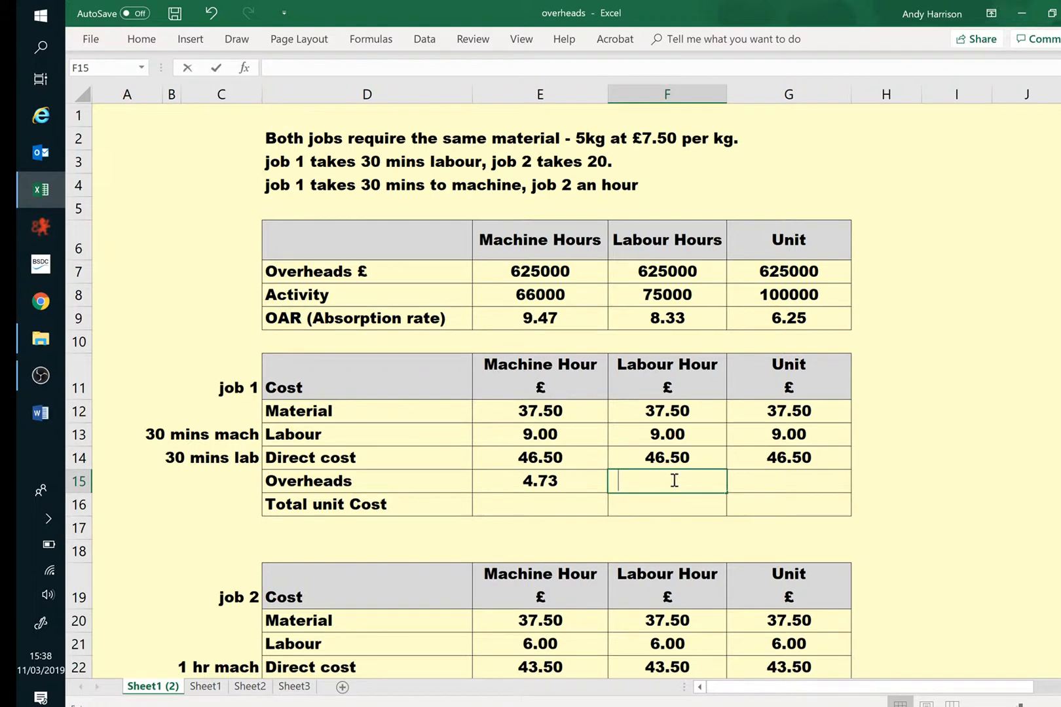
pyautogui.write('=')
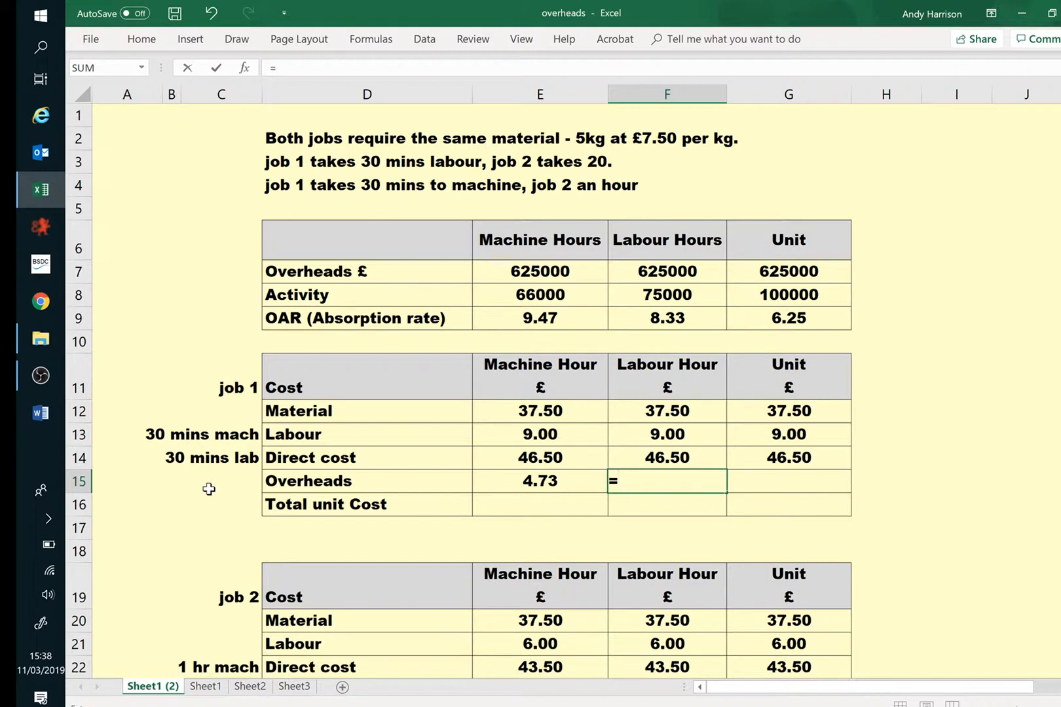
pyautogui.write('f9')
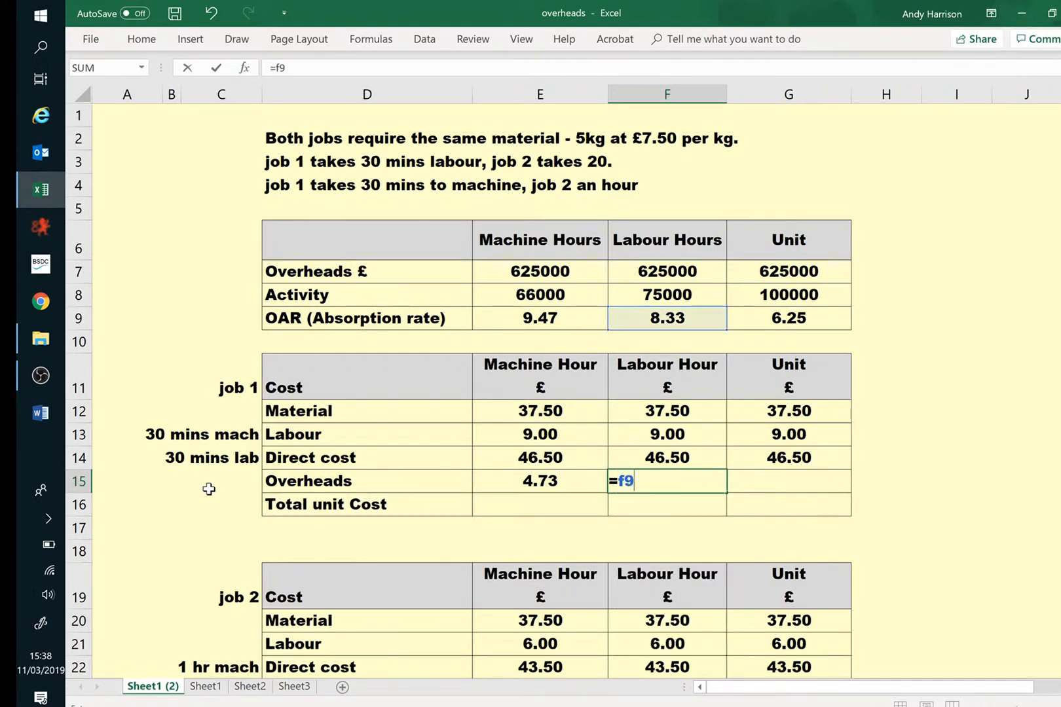
pyautogui.write('/')
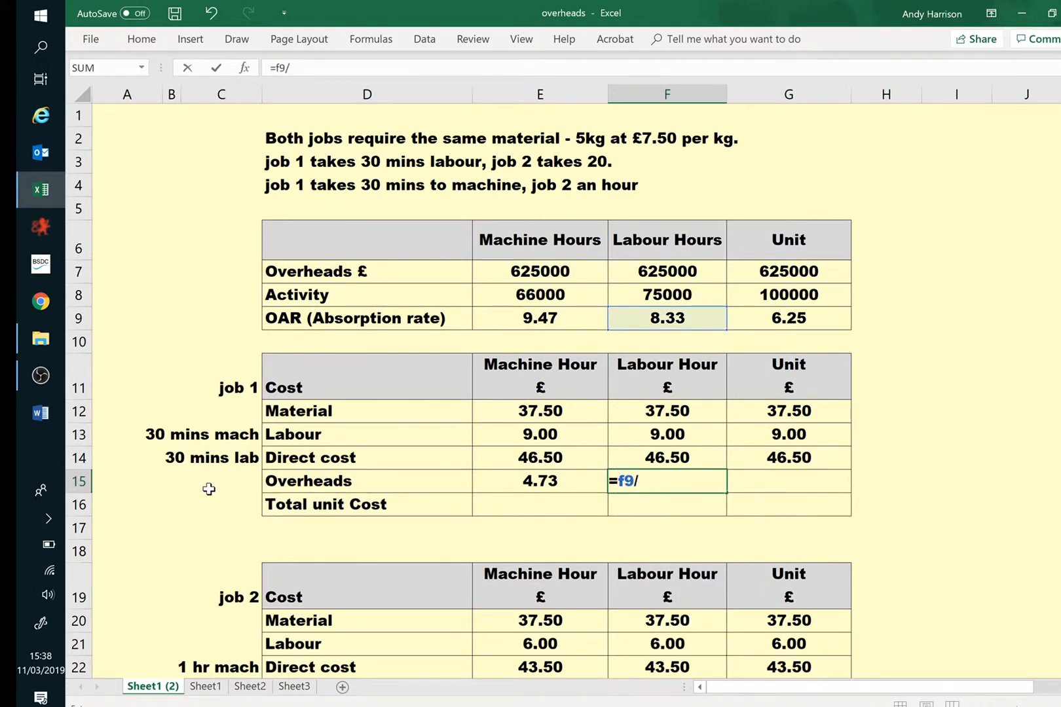
pyautogui.write('60')
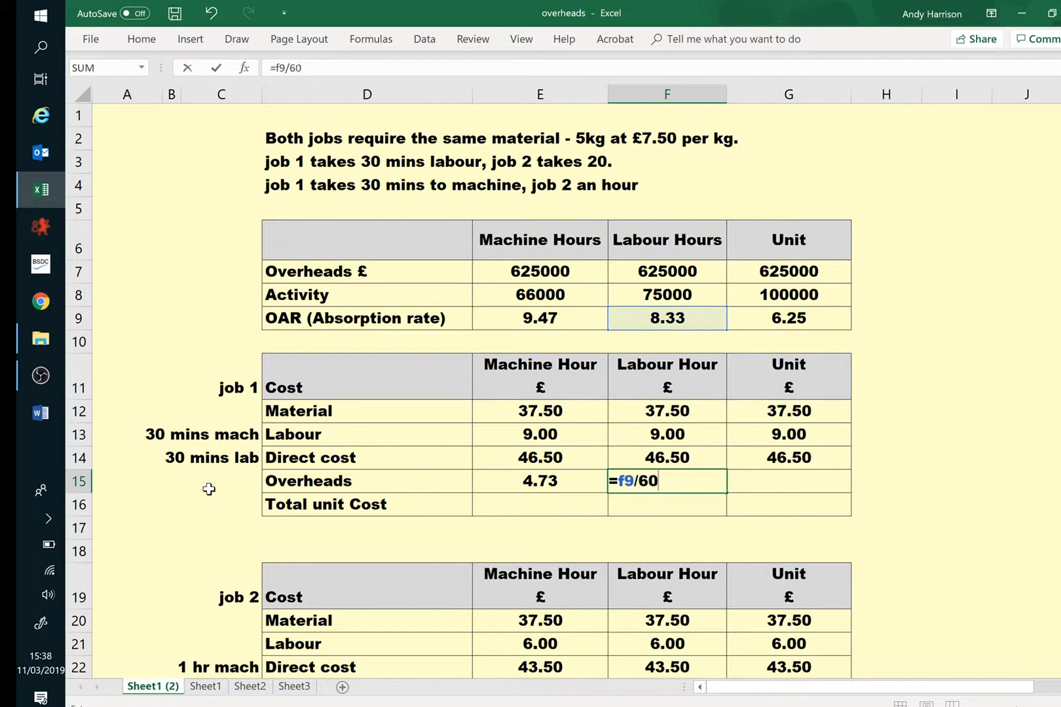
pyautogui.write('*3')
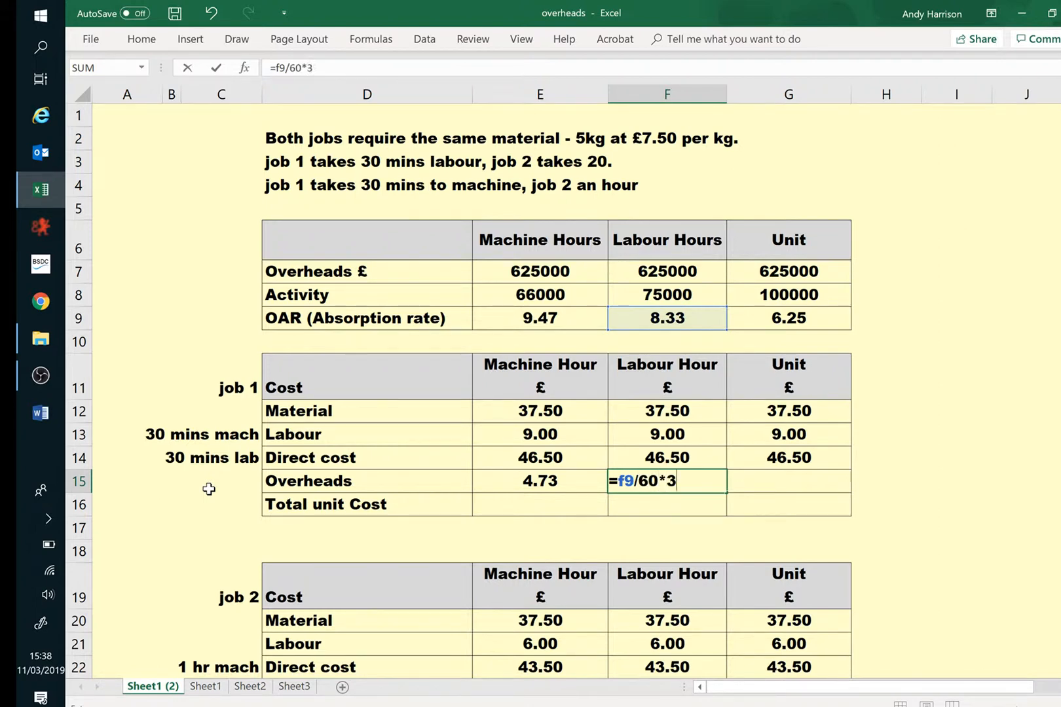
pyautogui.press('Enter')
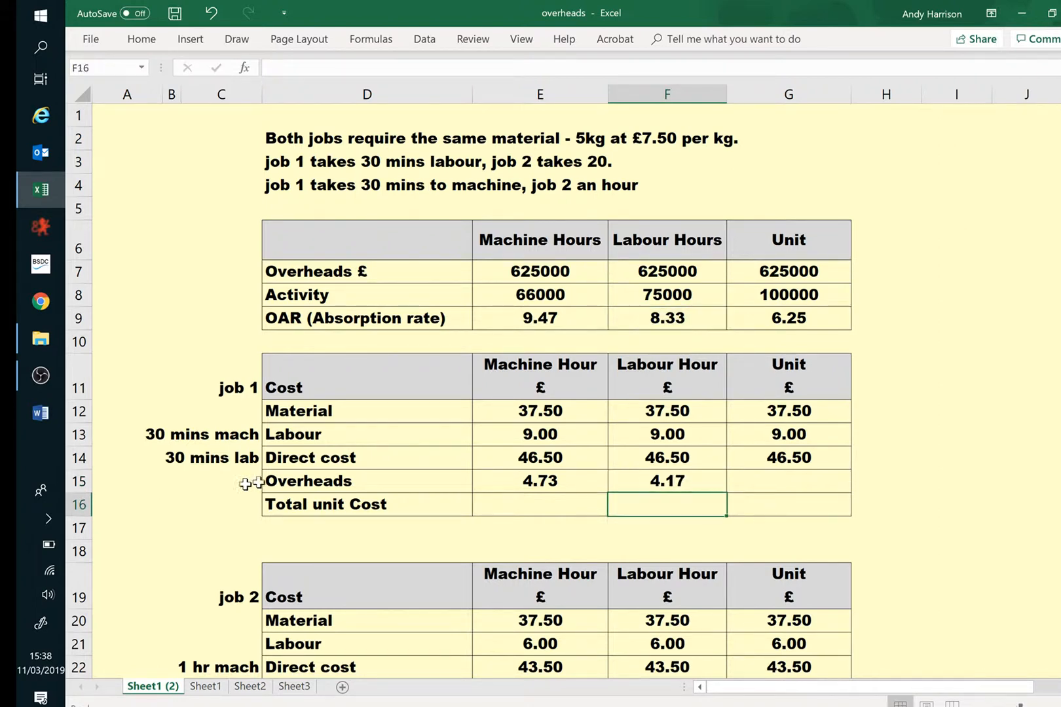
pyautogui.click(787, 481)
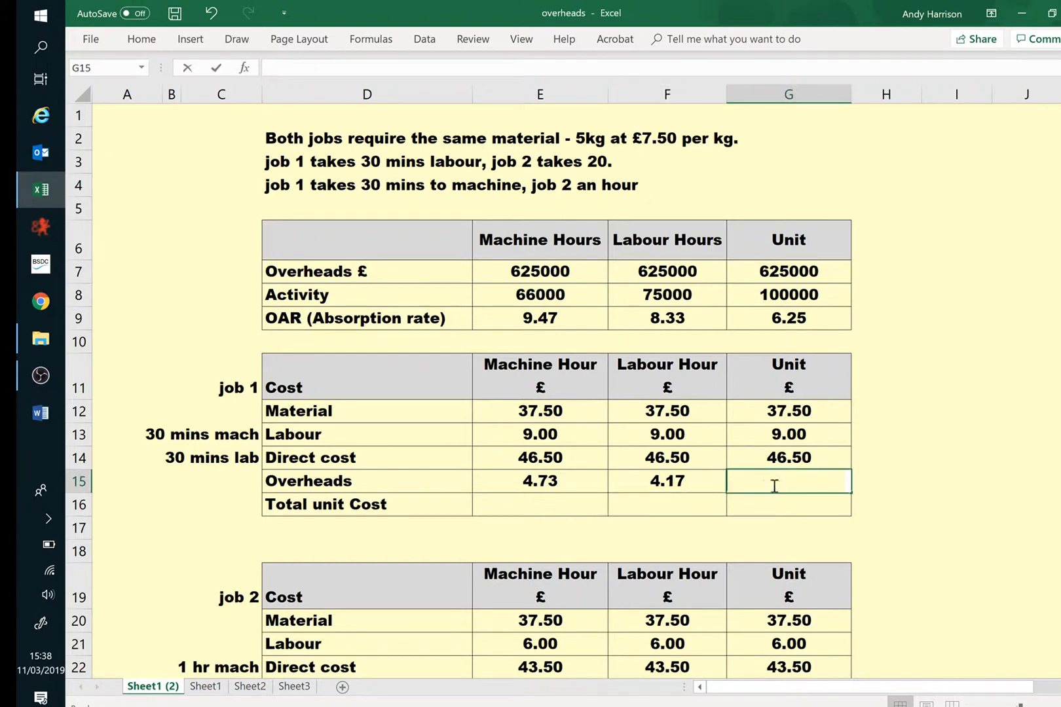
pyautogui.write('=g9')
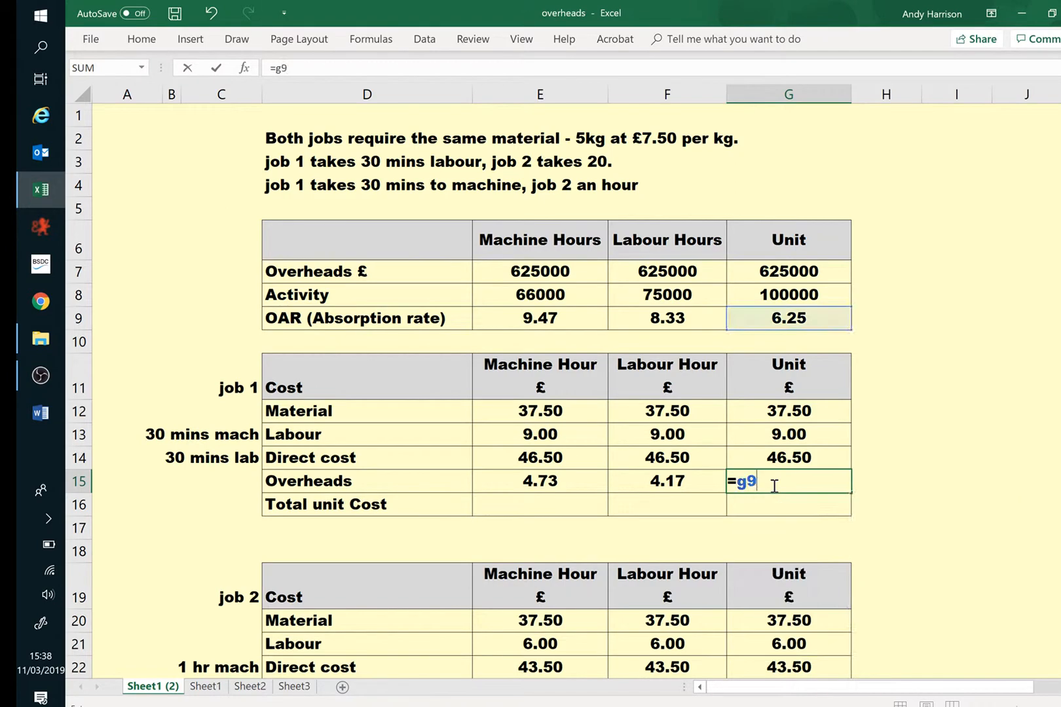
pyautogui.press('Enter')
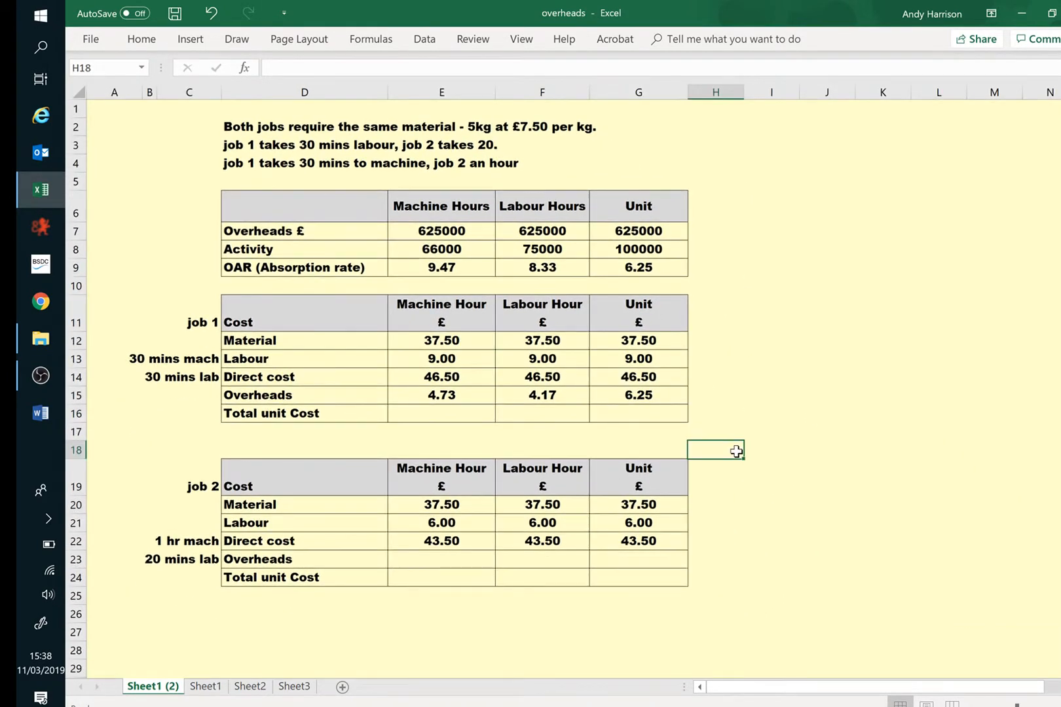
# - AutoSum job 1's direct cost plus overheads for total unit costs 51.23, 50.67 and 52.75
pyautogui.click(441, 378)
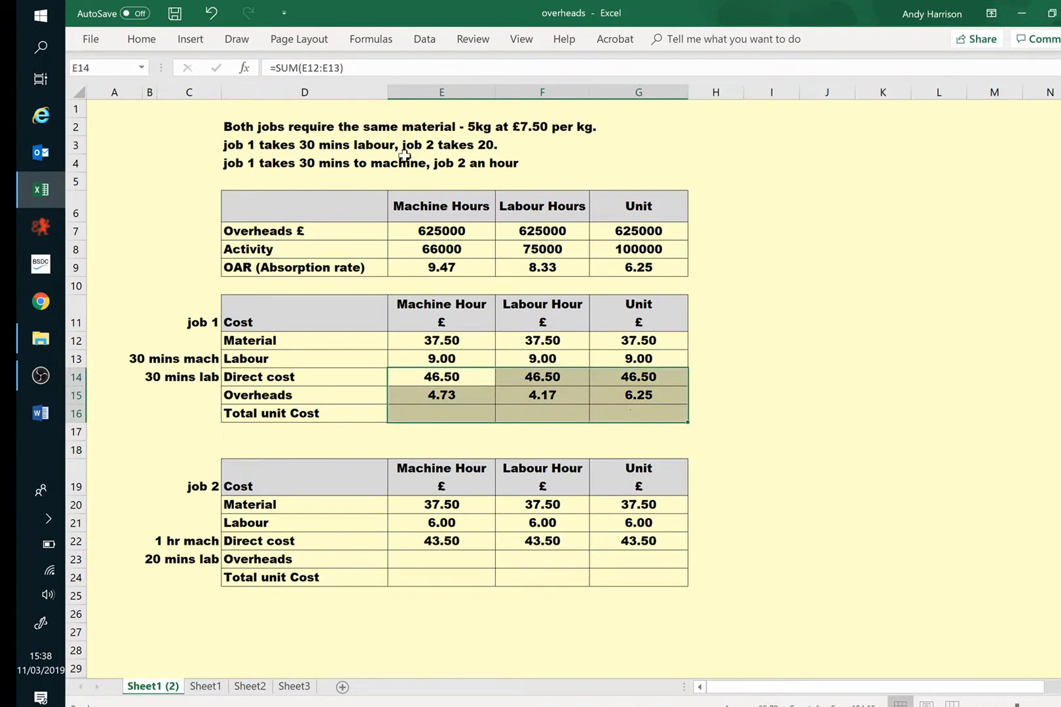
pyautogui.click(140, 38)
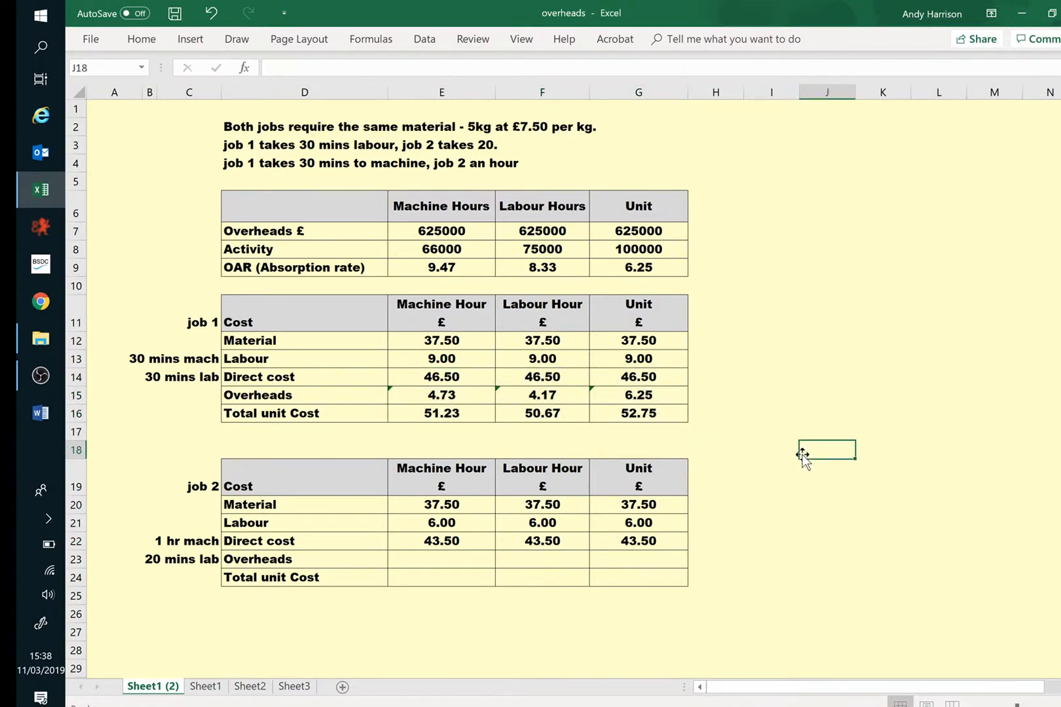
pyautogui.moveTo(748, 537)
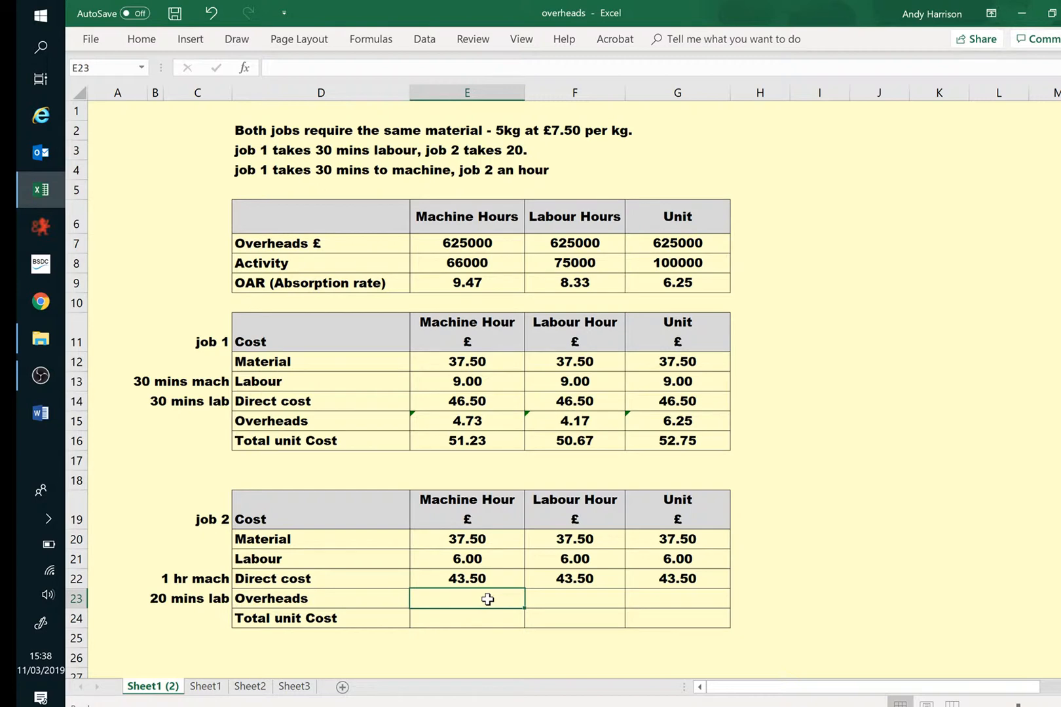
# - Charge job 2's machine-hour overheads as the 9.47 OAR /60*60, giving 9.47
pyautogui.write('=')
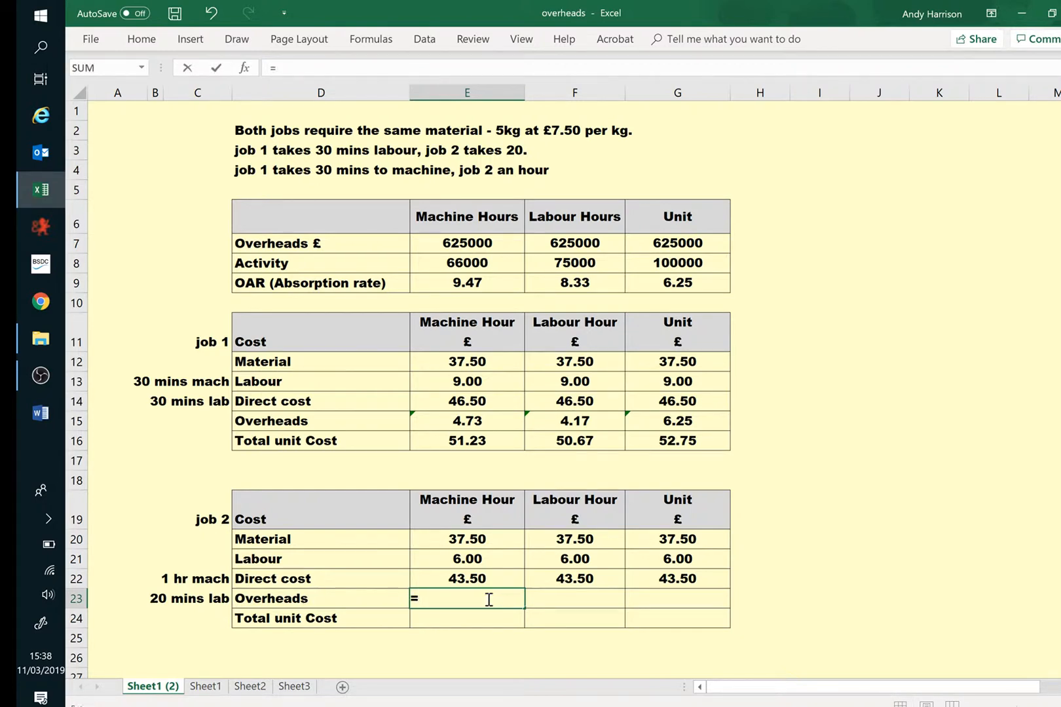
pyautogui.click(466, 283)
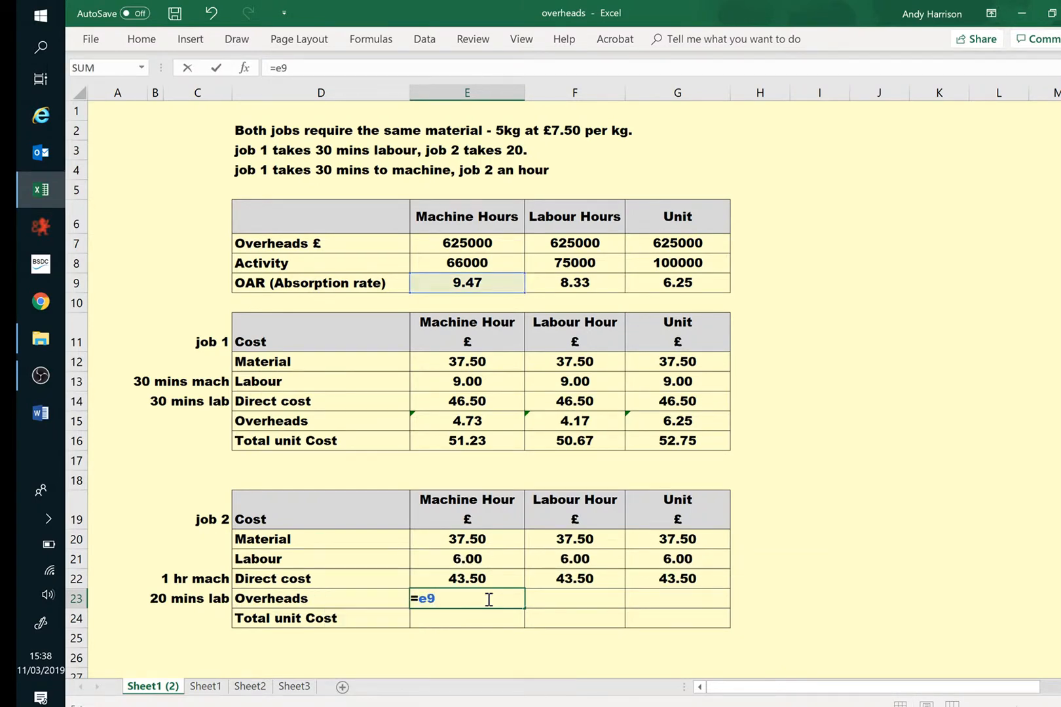
pyautogui.write('/')
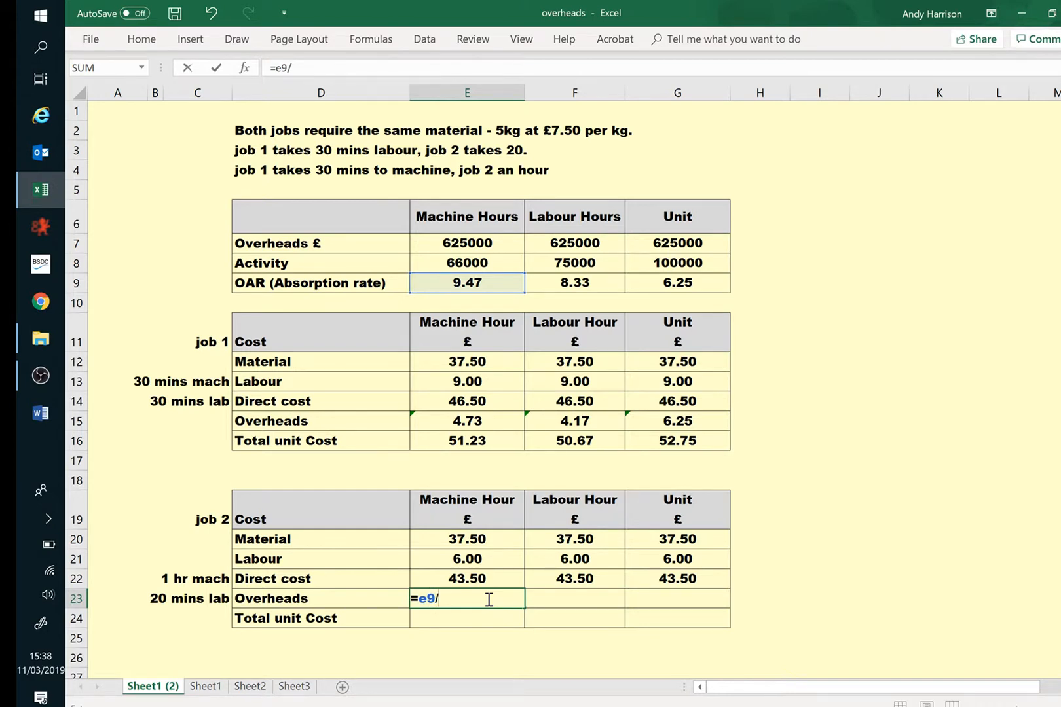
pyautogui.write('60')
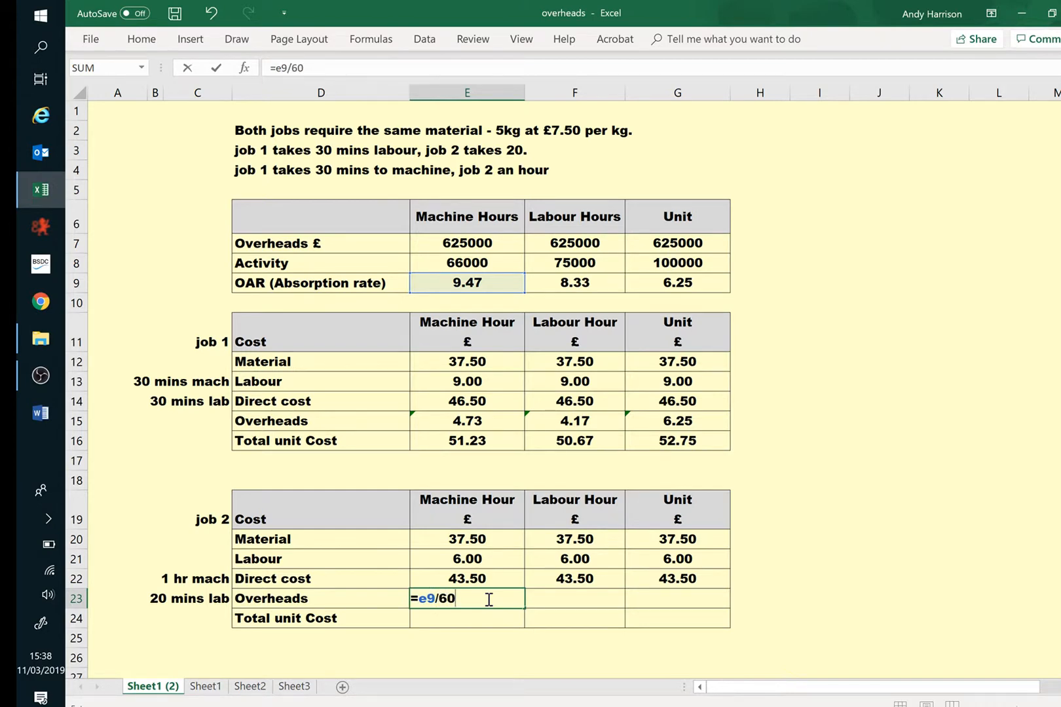
pyautogui.write('*6')
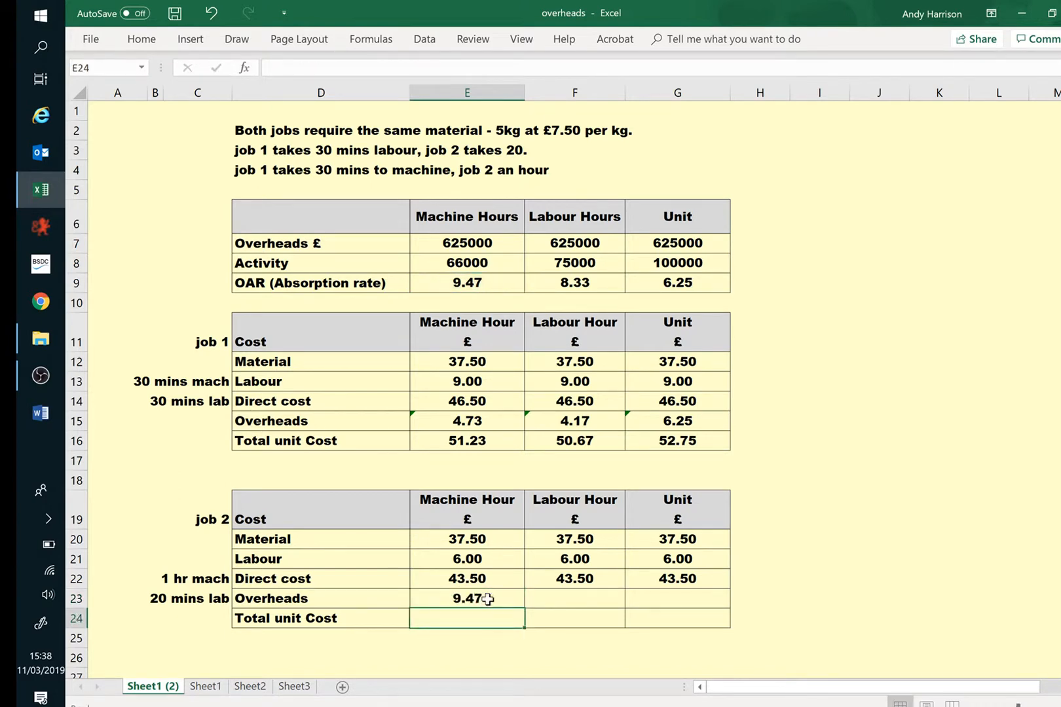
# - Charge job 2's labour-hour overheads as =F9/60*20 (2.78) and unit-basis overheads from the 6.25 OAR
pyautogui.click(575, 599)
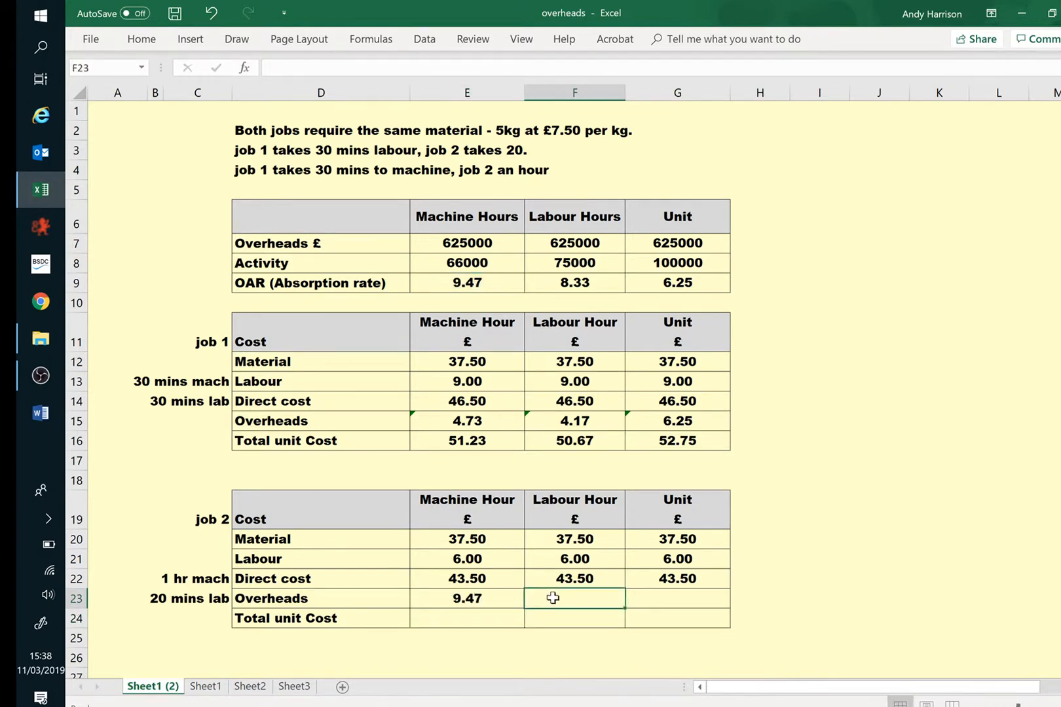
pyautogui.write('=f9')
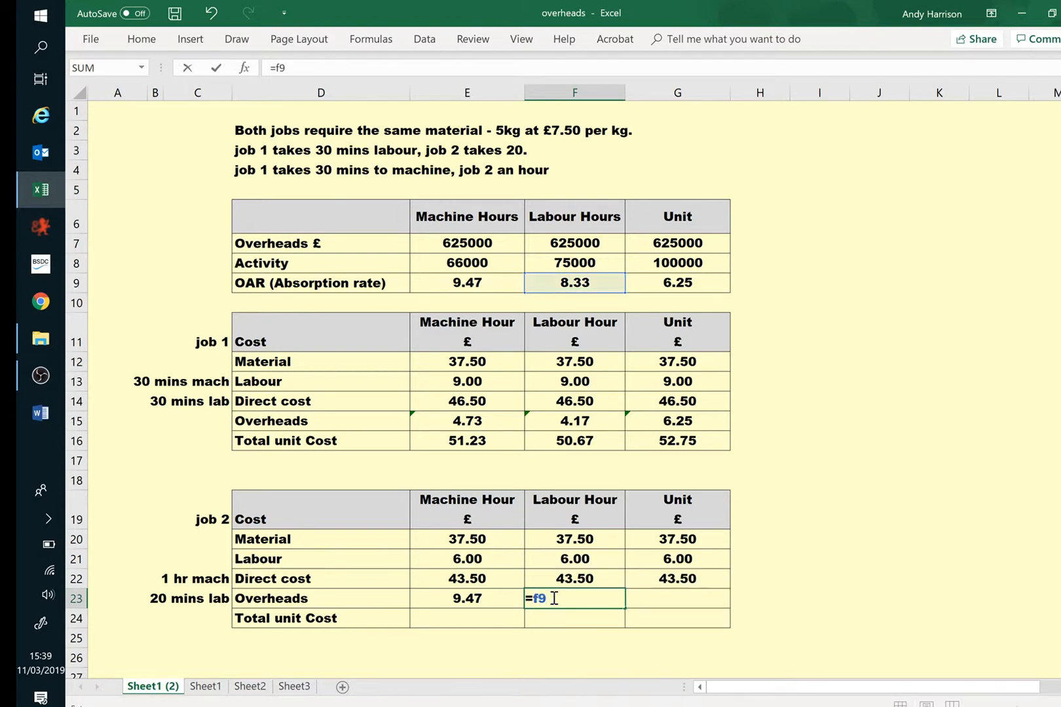
pyautogui.write('/60')
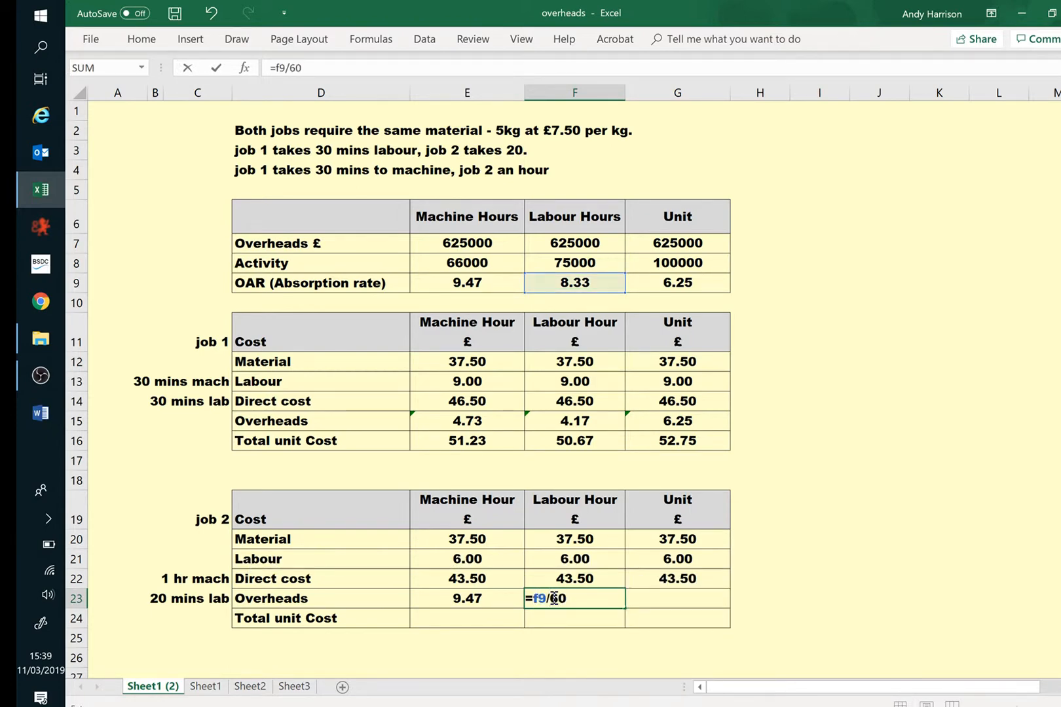
pyautogui.write('*')
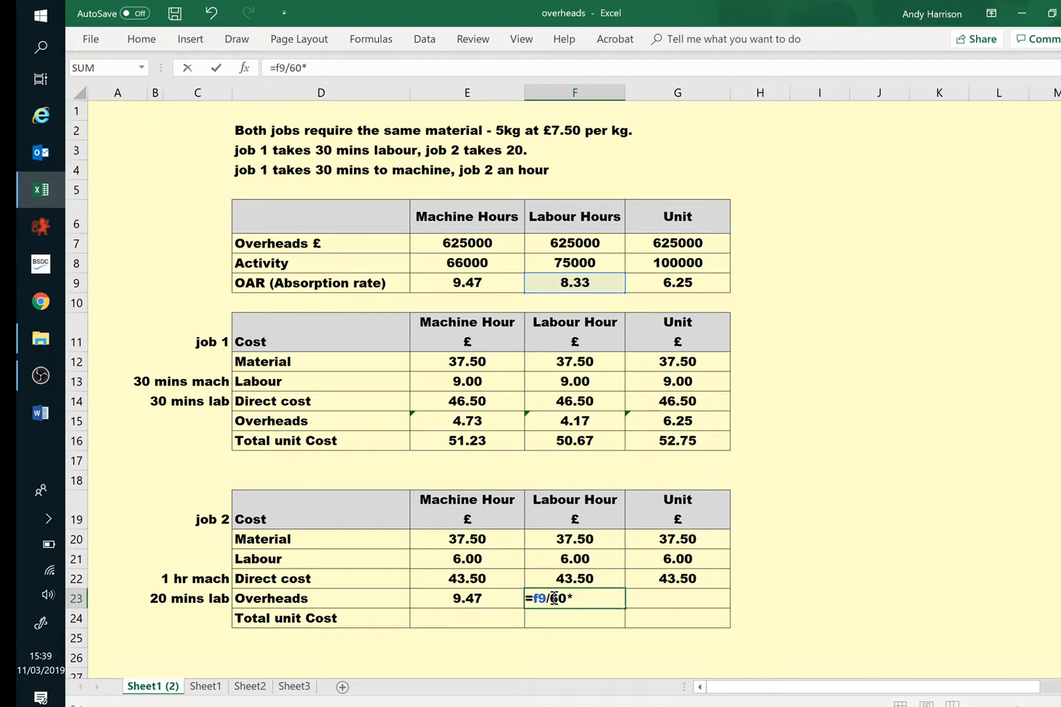
pyautogui.write('20')
pyautogui.click(678, 599)
pyautogui.write('=')
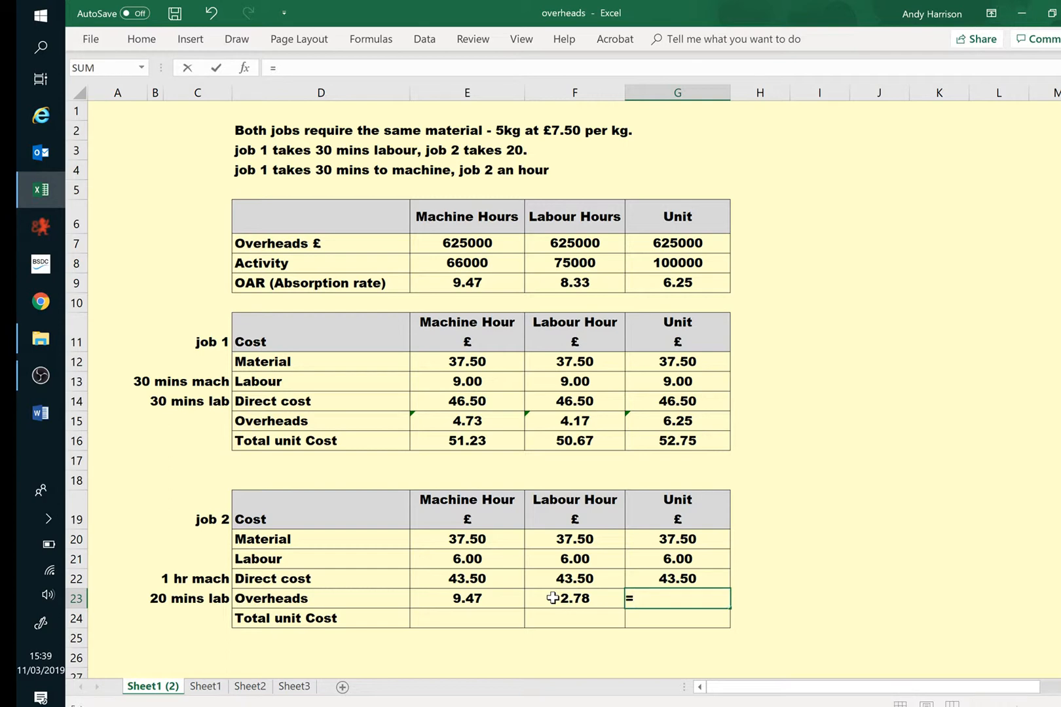
pyautogui.click(677, 283)
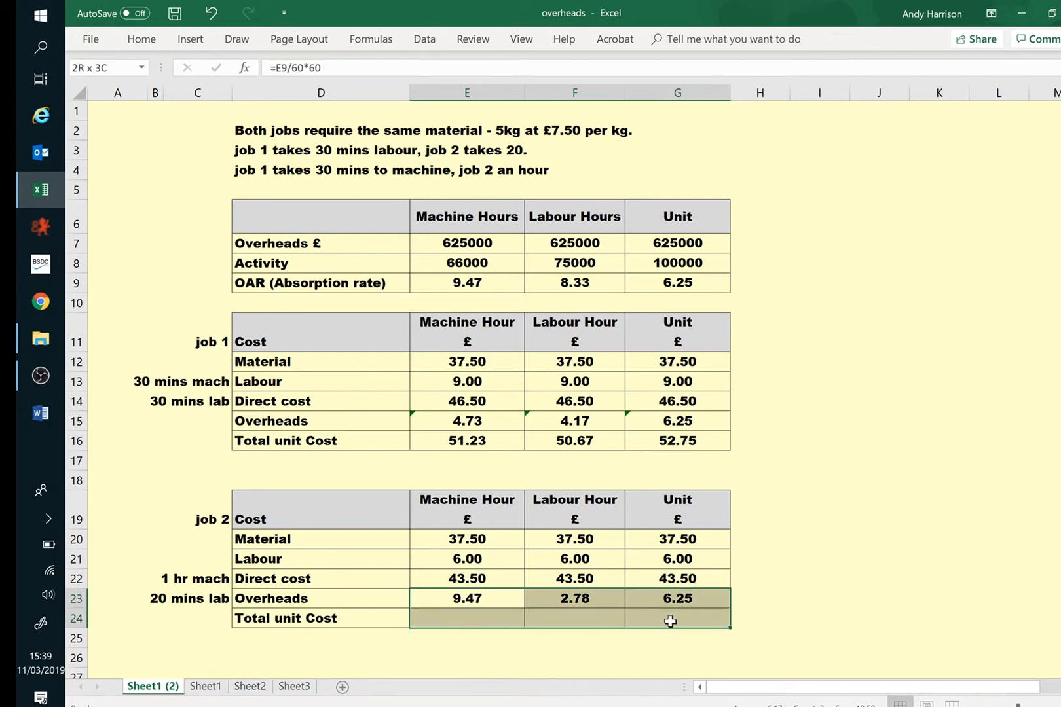
pyautogui.click(465, 577)
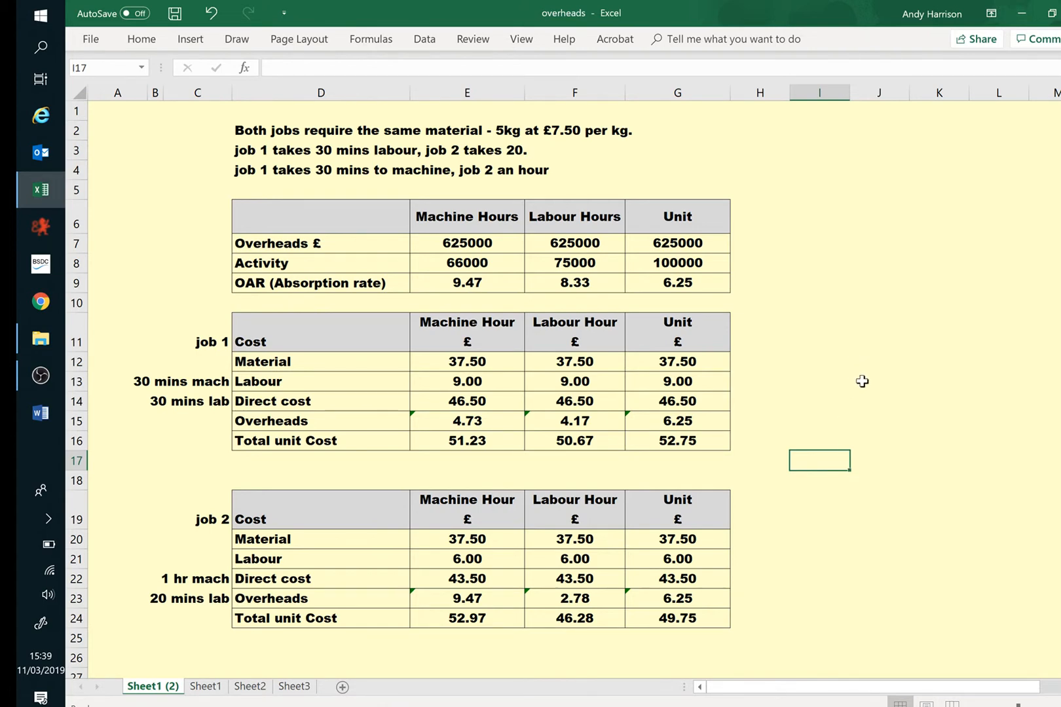
pyautogui.moveTo(122, 218)
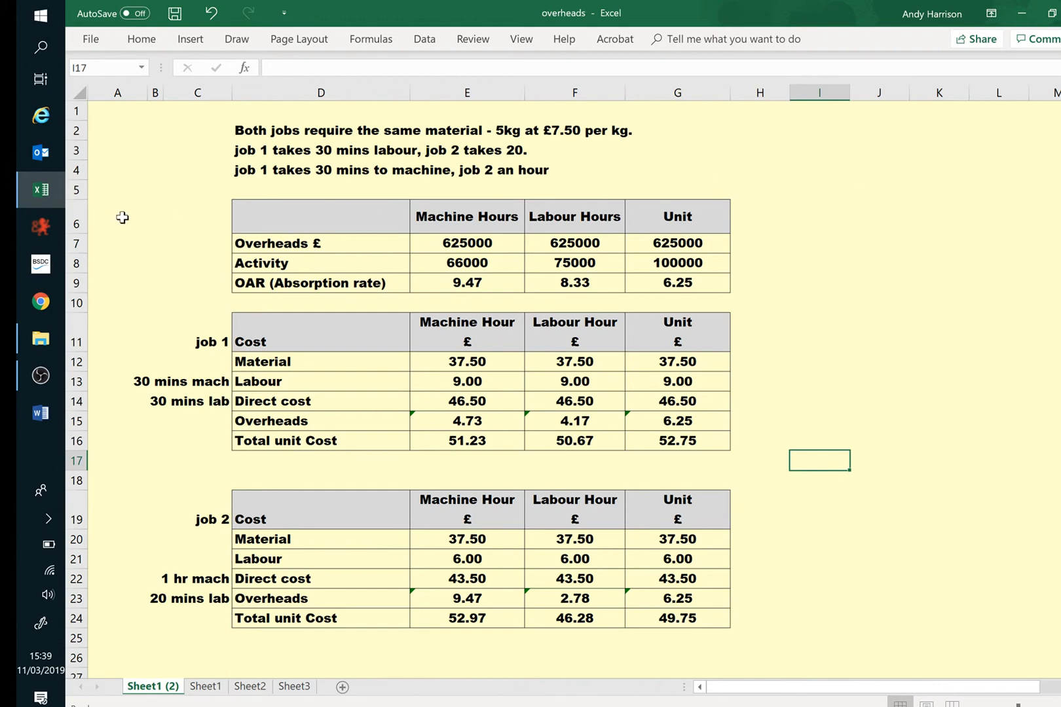
pyautogui.moveTo(119, 306)
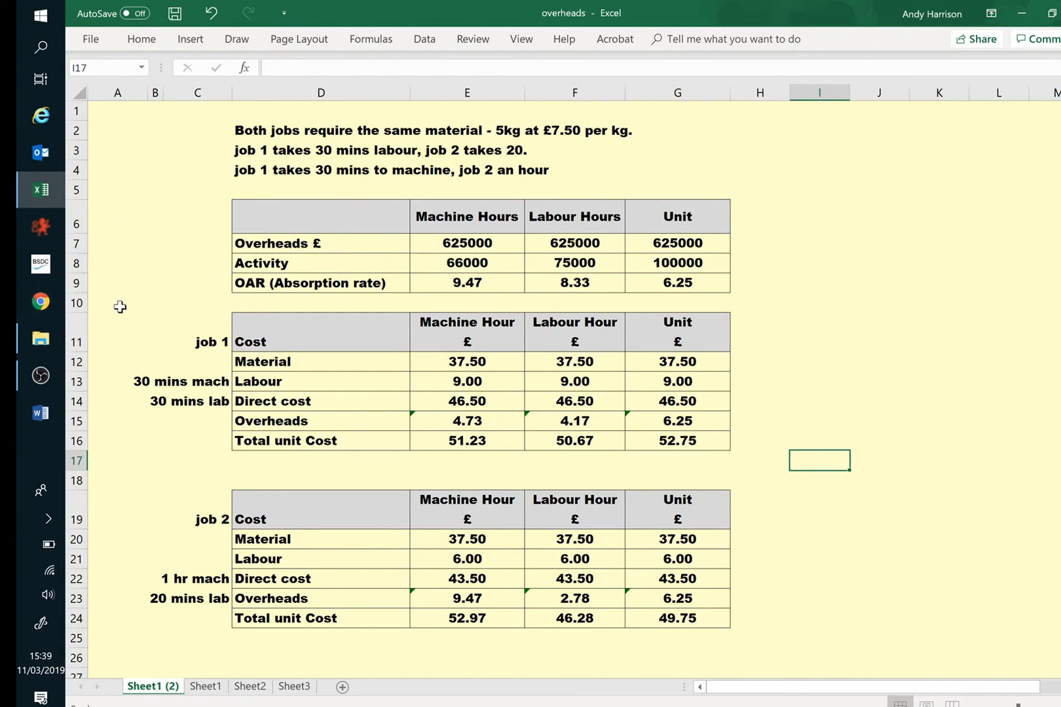